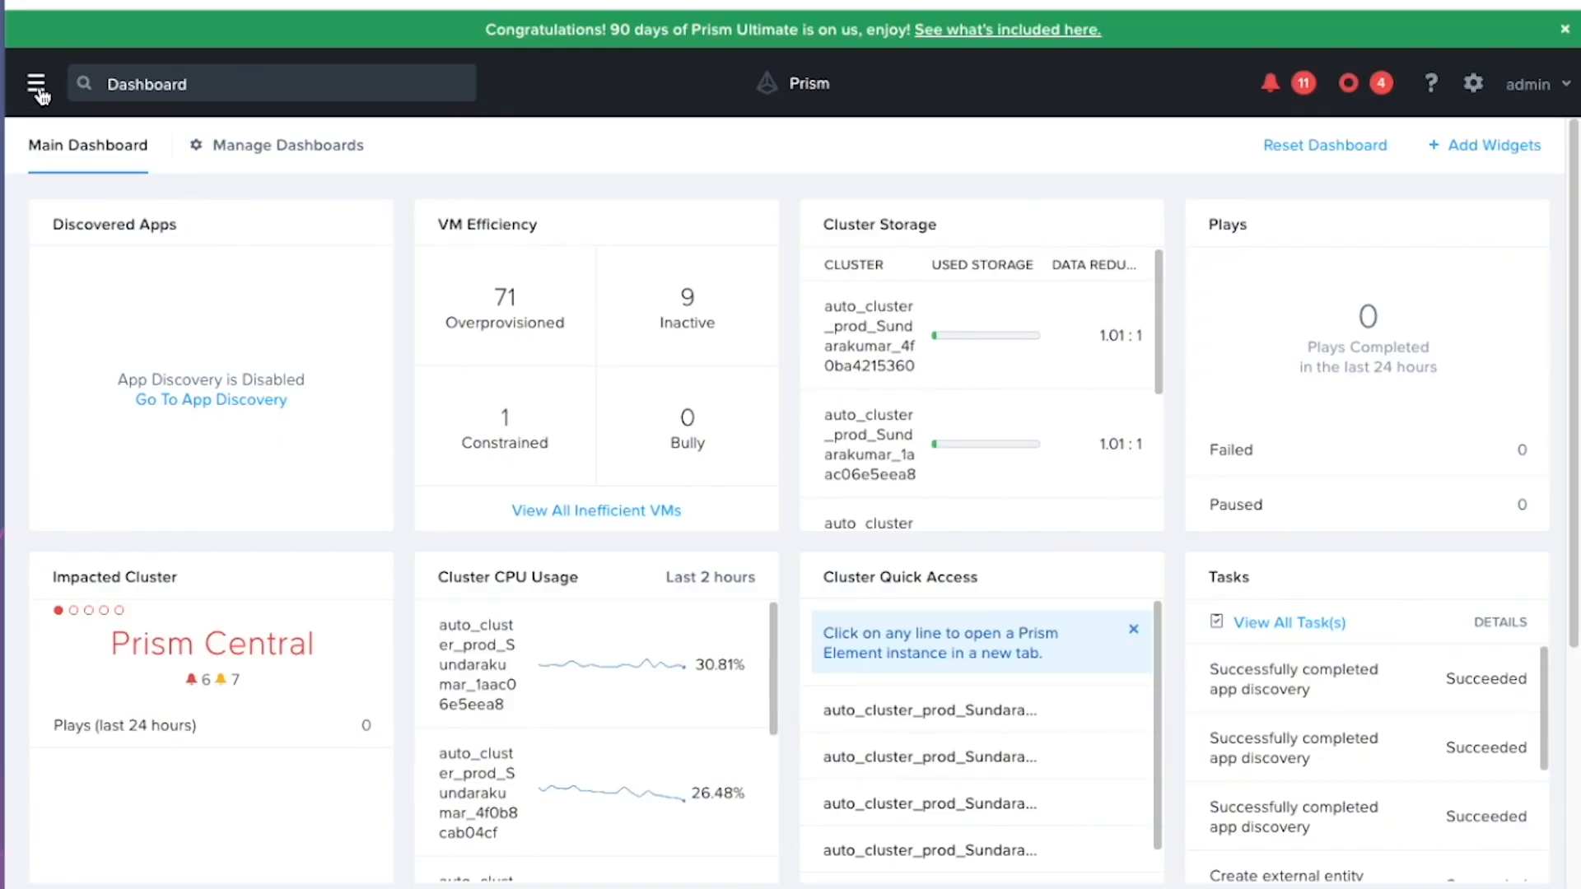
Enable App Discovery from Operations, confirming the PC VM memory and vCPU increase.
{"action": "left_click", "coordinate": [36, 82]}
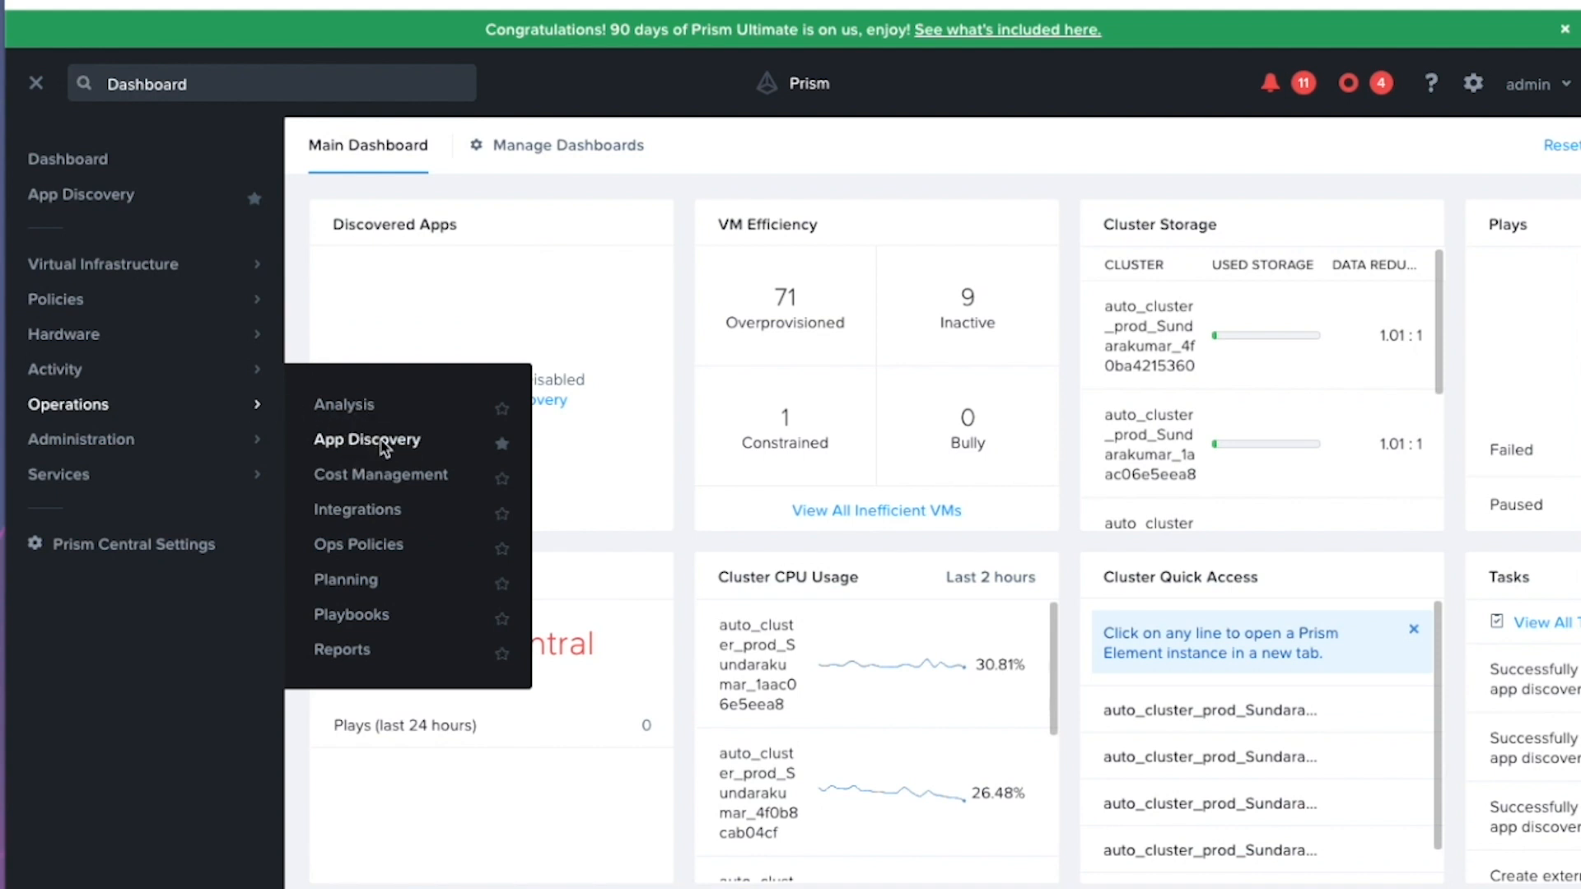
{"action": "left_click", "coordinate": [366, 439]}
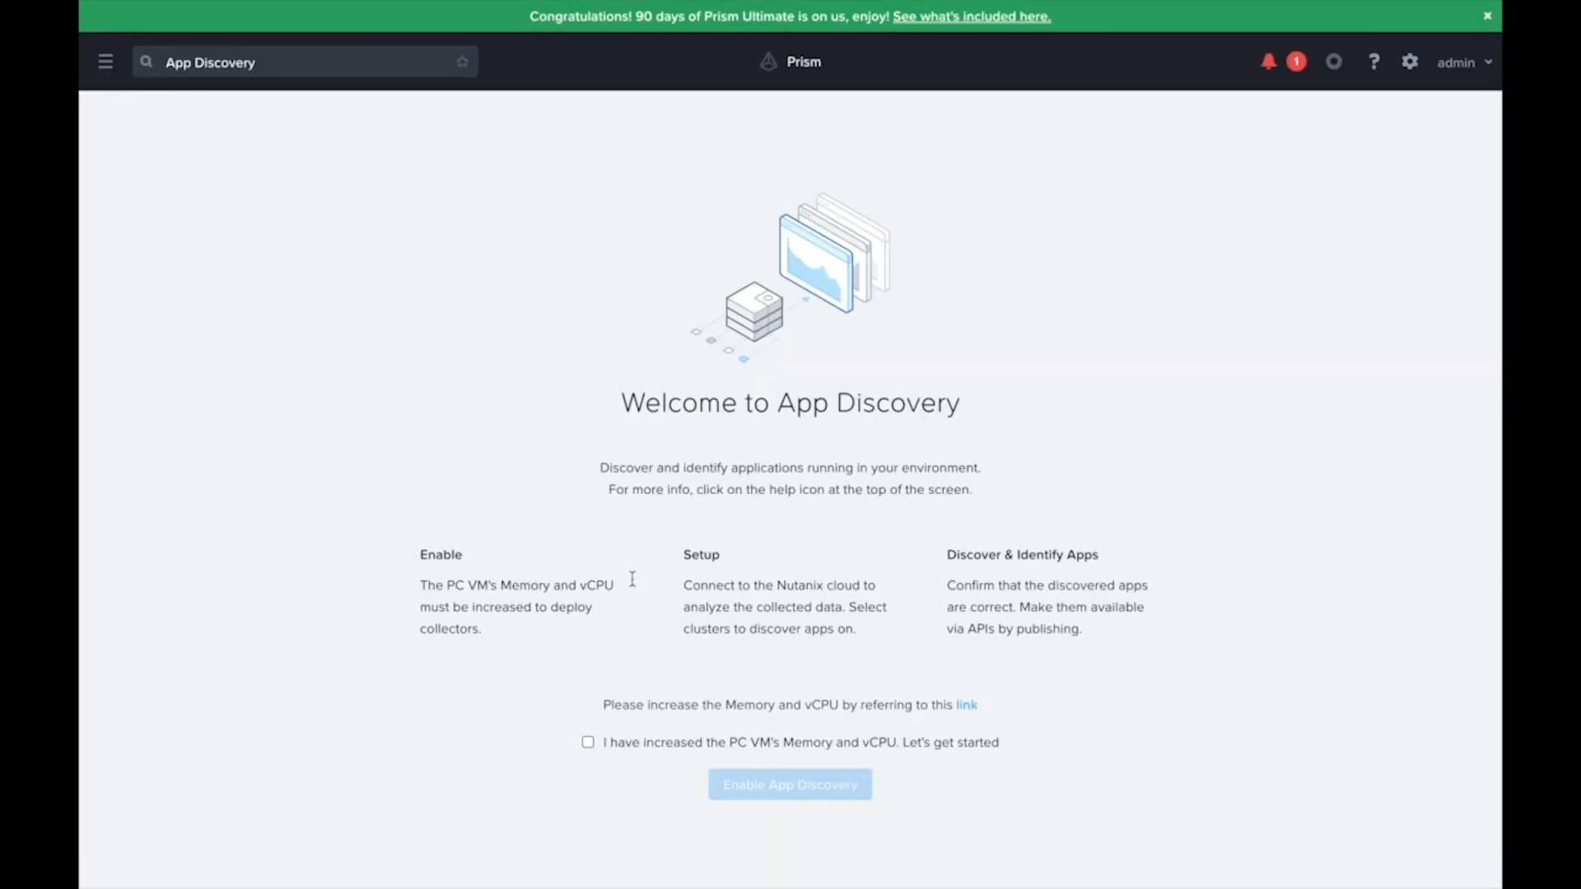
{"action": "mouse_move", "coordinate": [590, 757]}
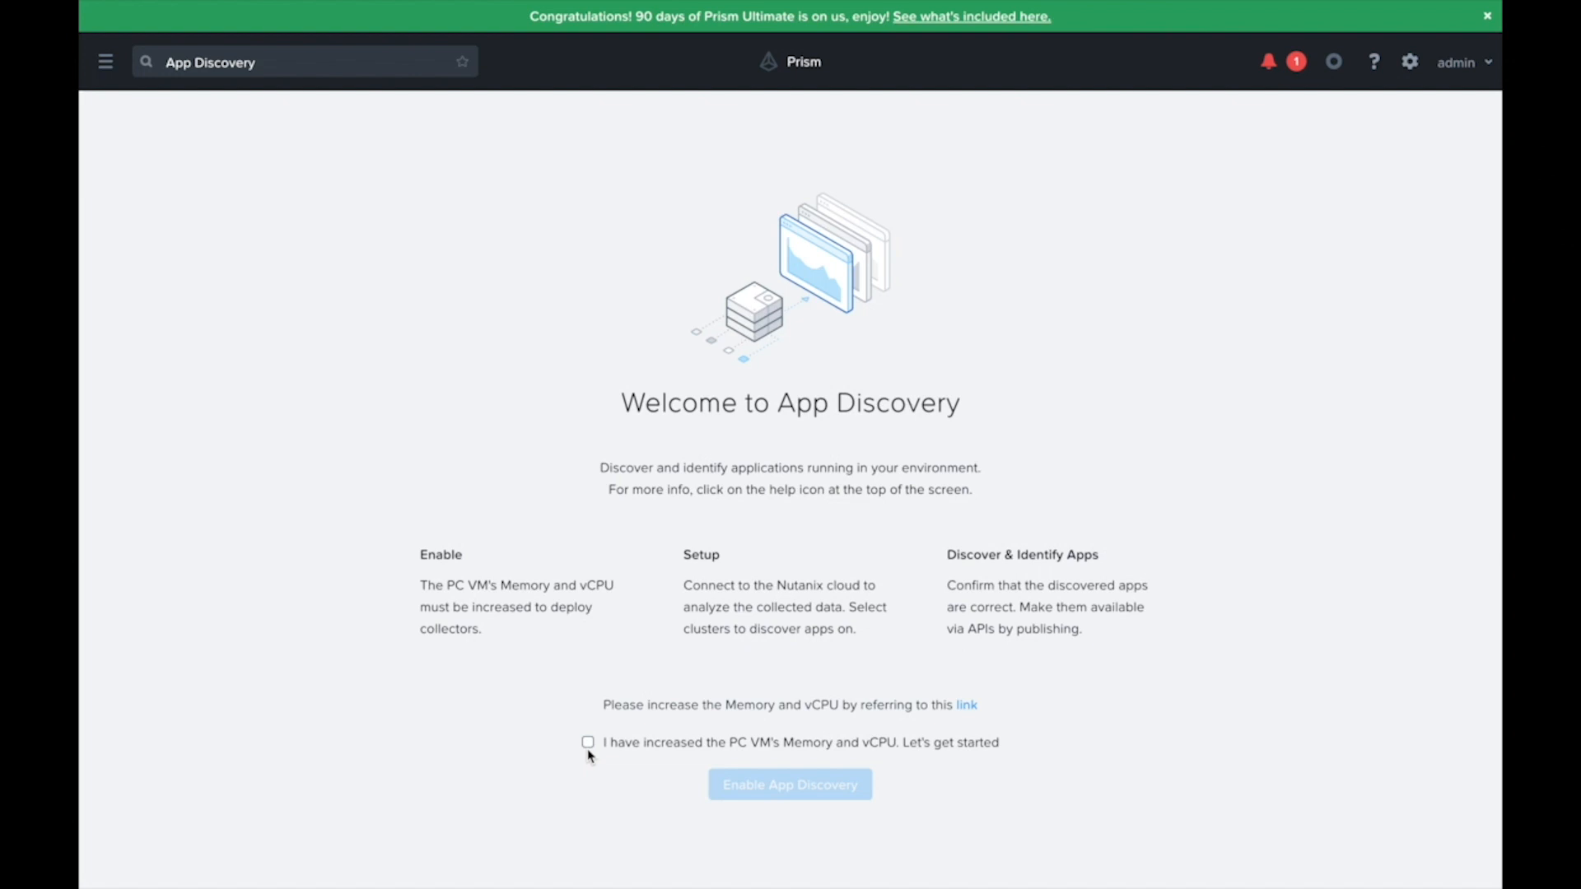
{"action": "left_click", "coordinate": [587, 741]}
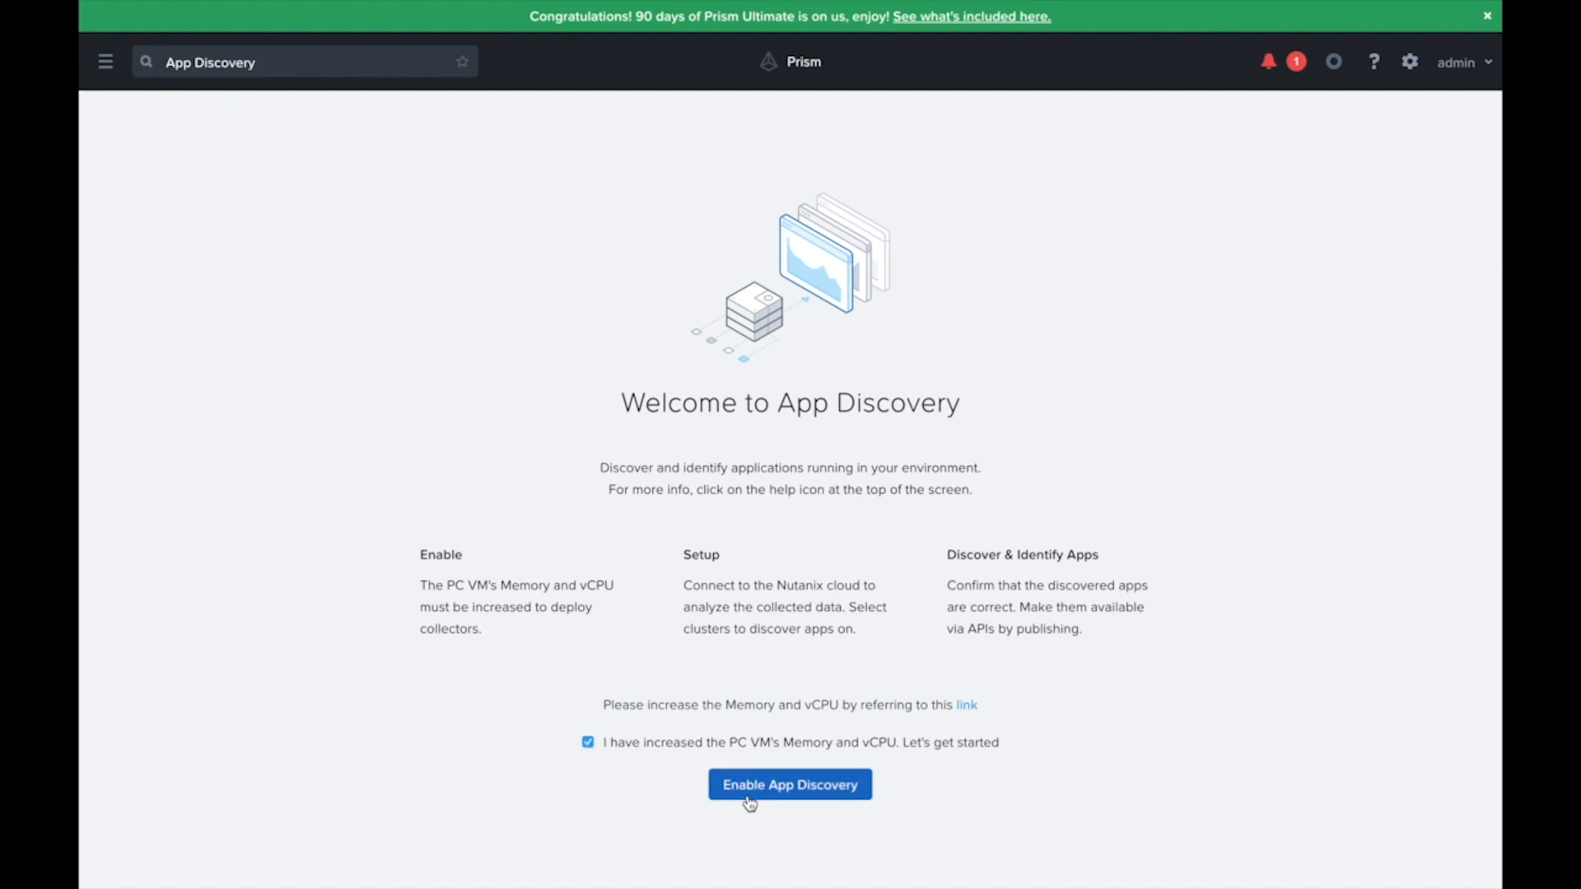
{"action": "left_click", "coordinate": [791, 783]}
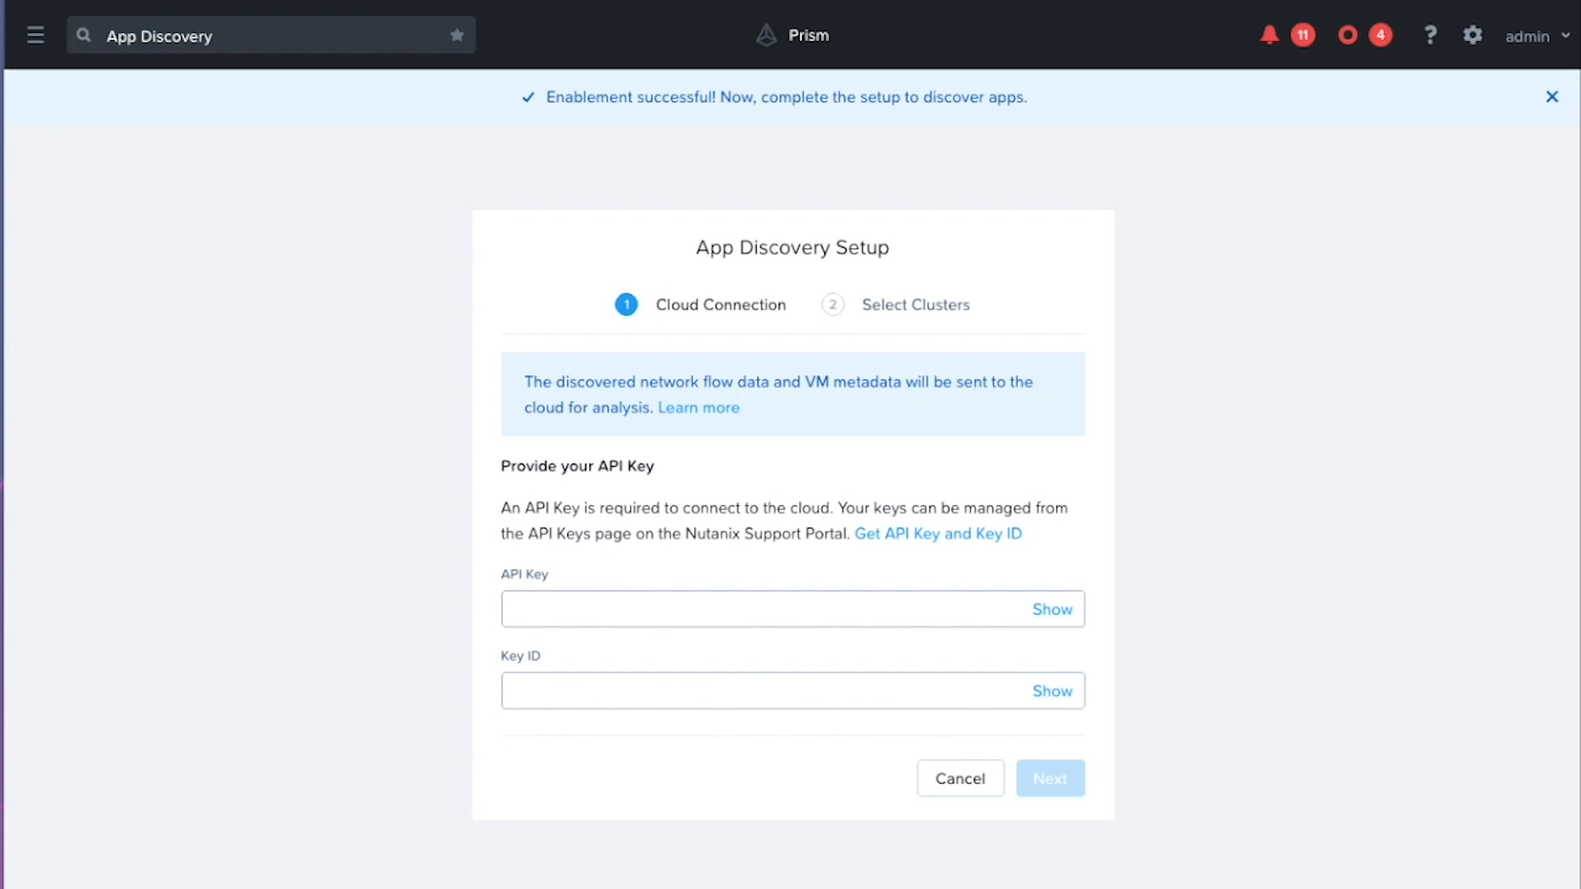
{"action": "mouse_move", "coordinate": [1221, 278]}
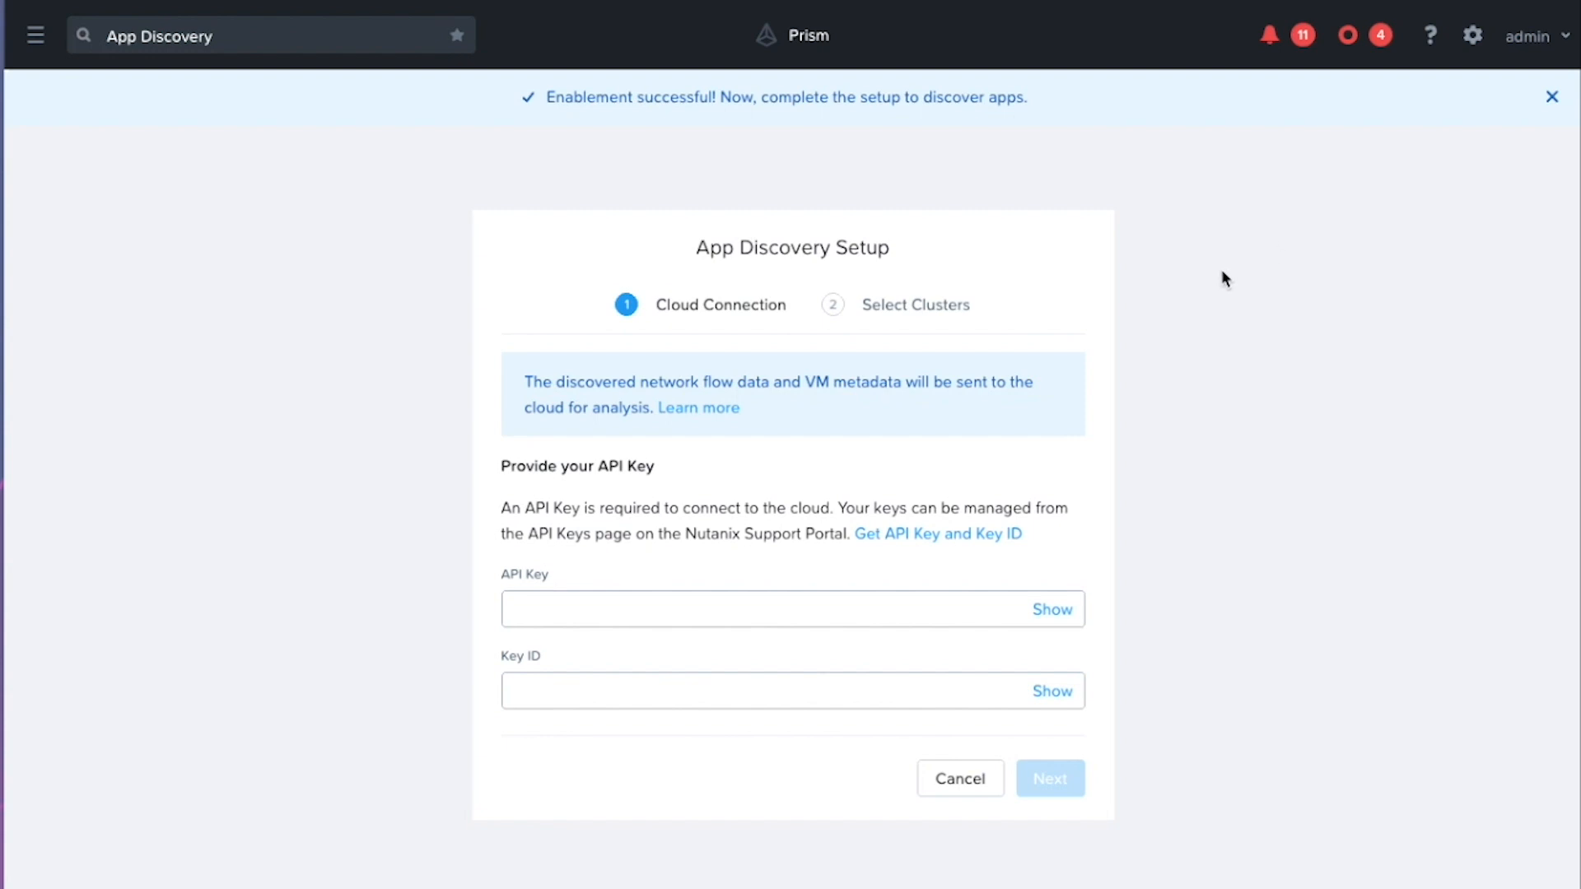
{"action": "mouse_move", "coordinate": [675, 461]}
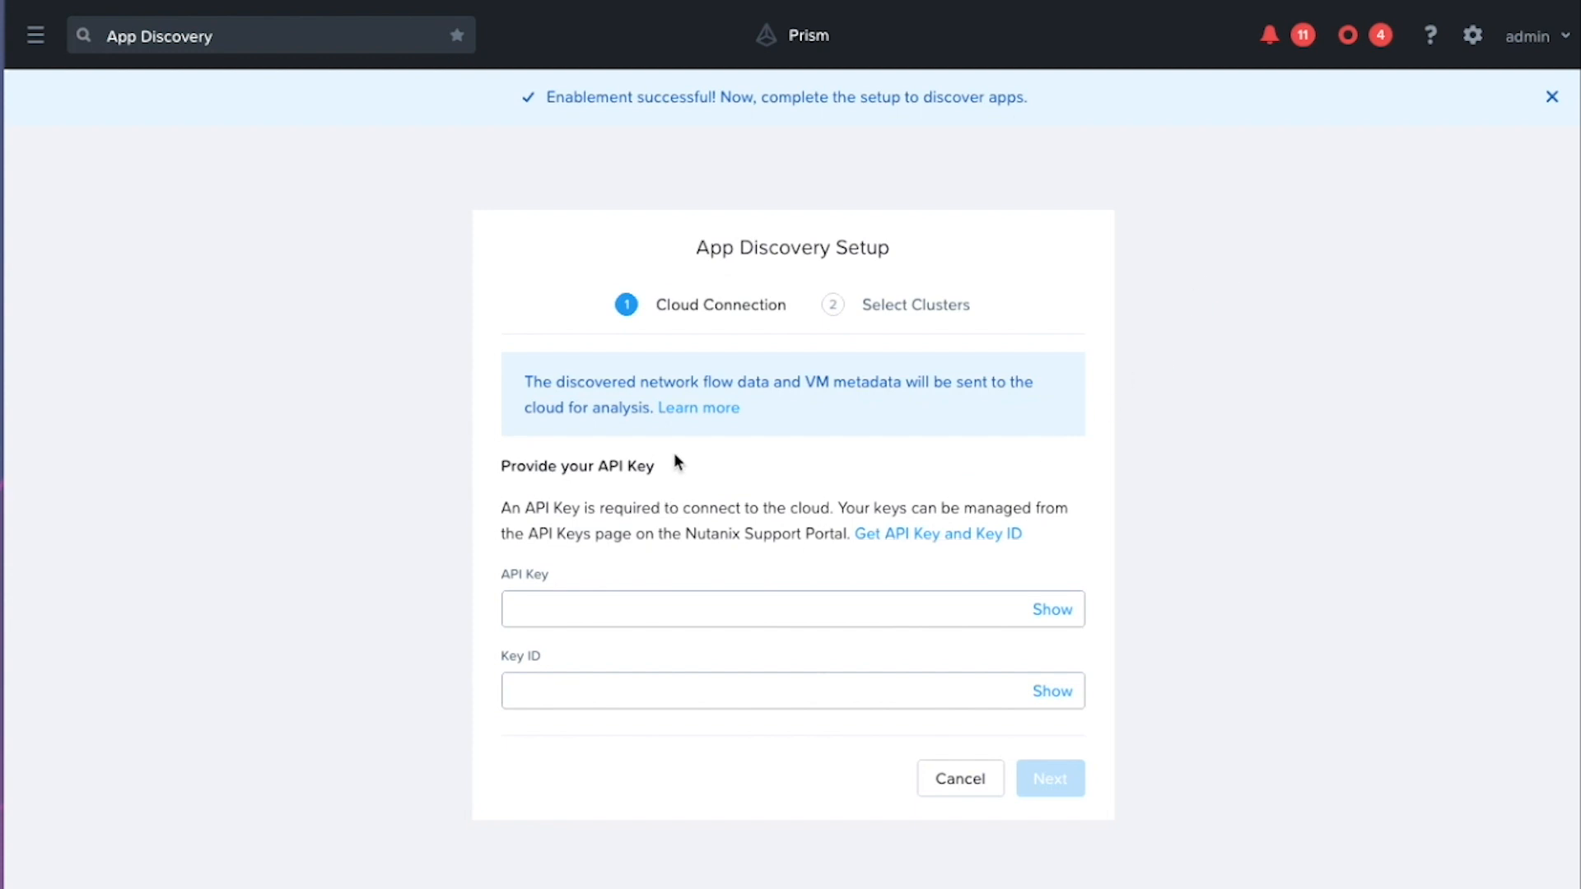
{"action": "mouse_move", "coordinate": [894, 540]}
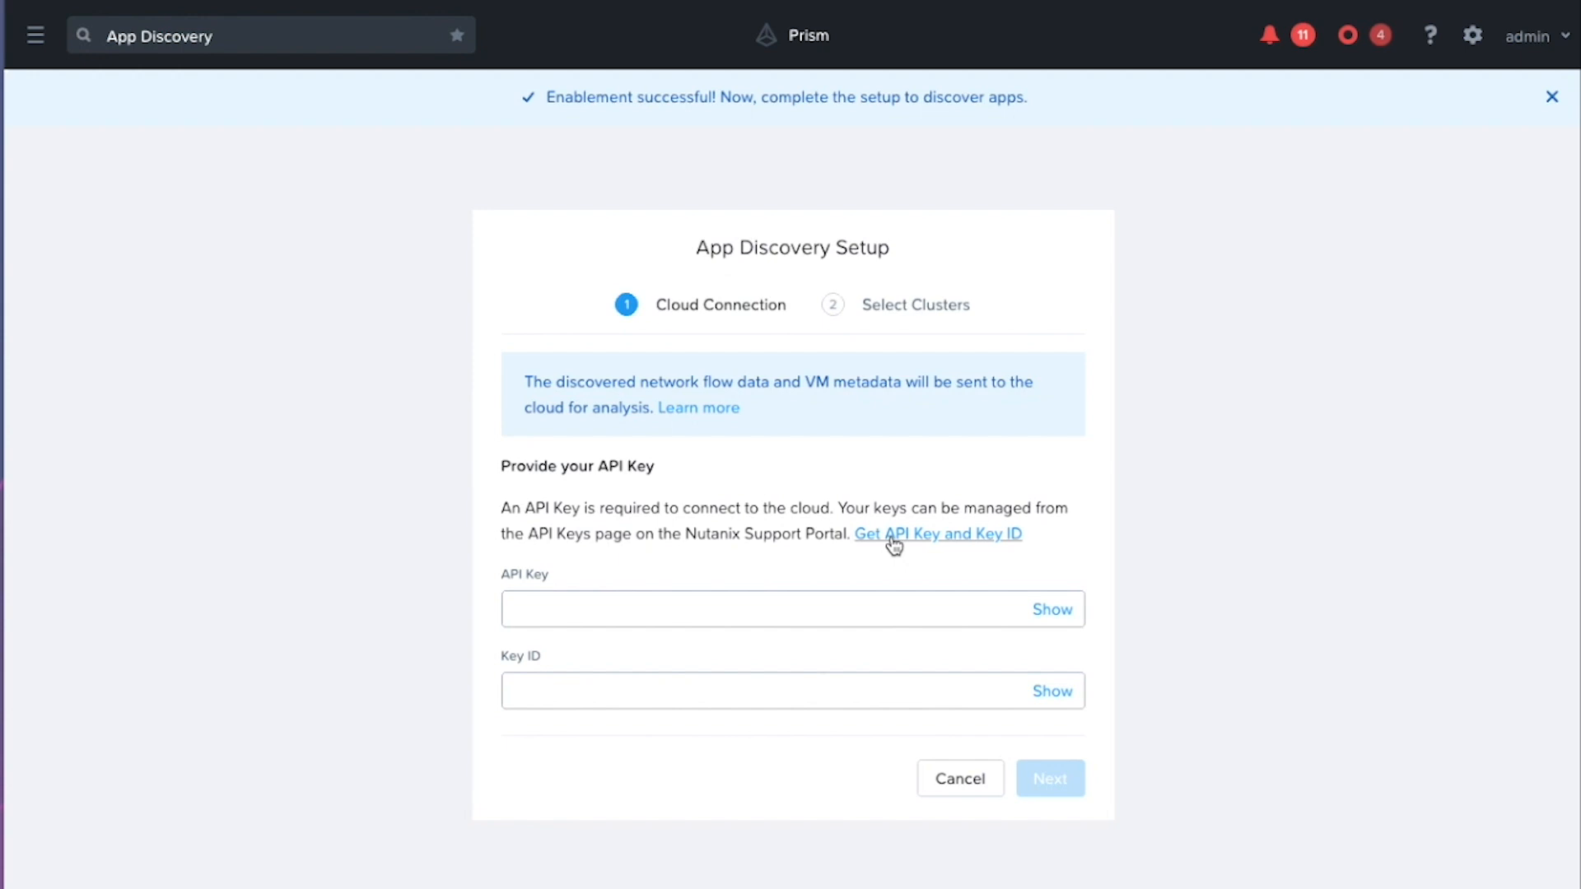
Follow the Get API Key and Key ID link to the My Nutanix sign-in page.
{"action": "left_click", "coordinate": [937, 533]}
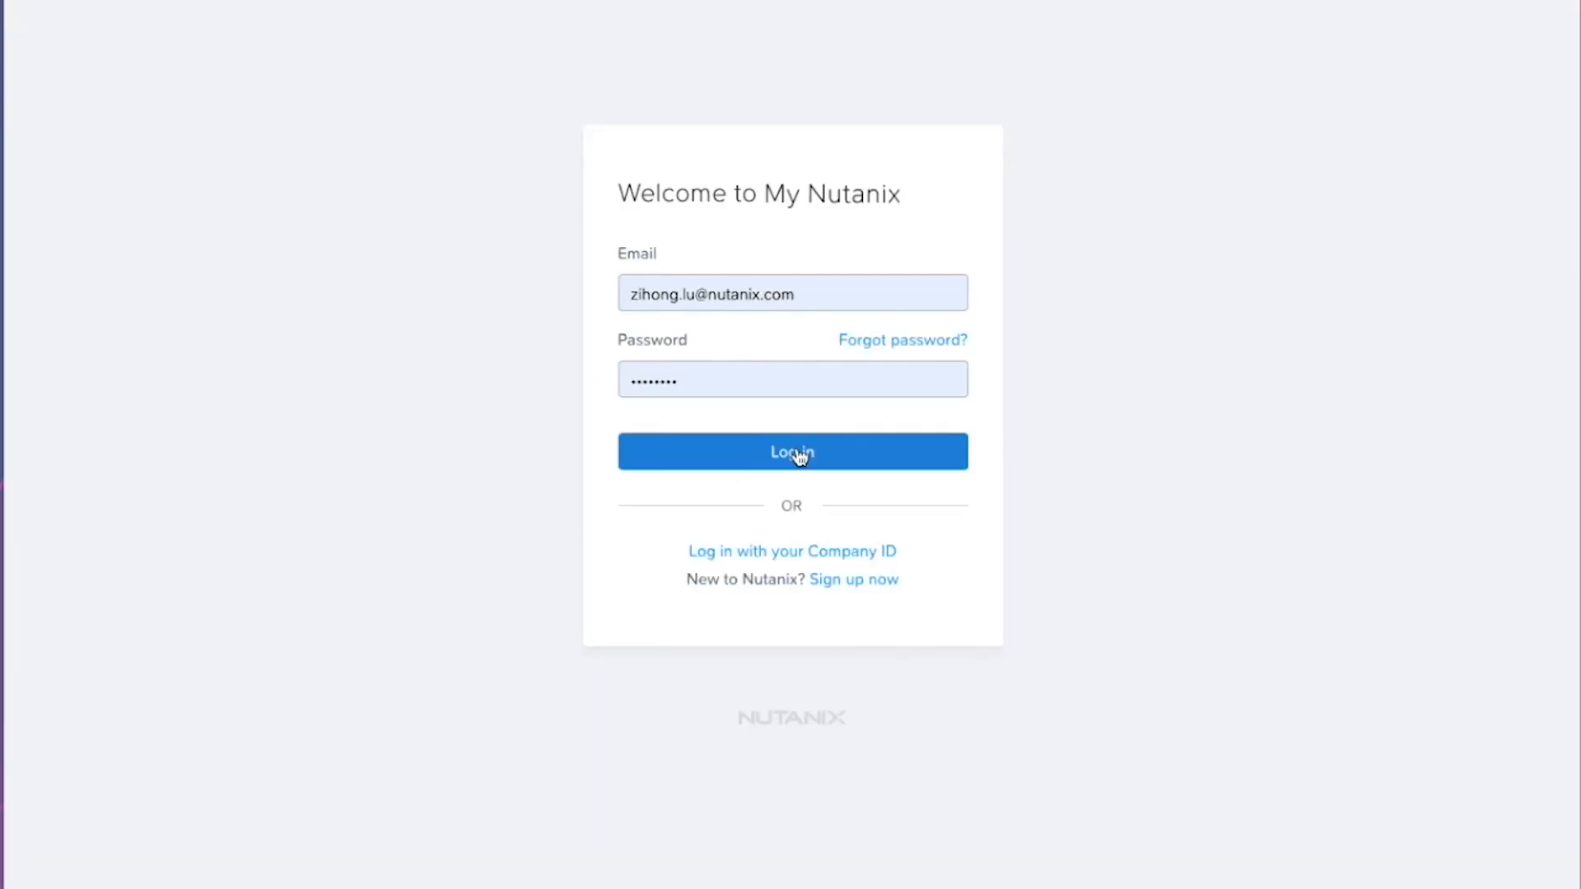
Sign in and create a Prism Ops API key named My New Keys, copying its API Key value.
{"action": "left_click", "coordinate": [792, 451]}
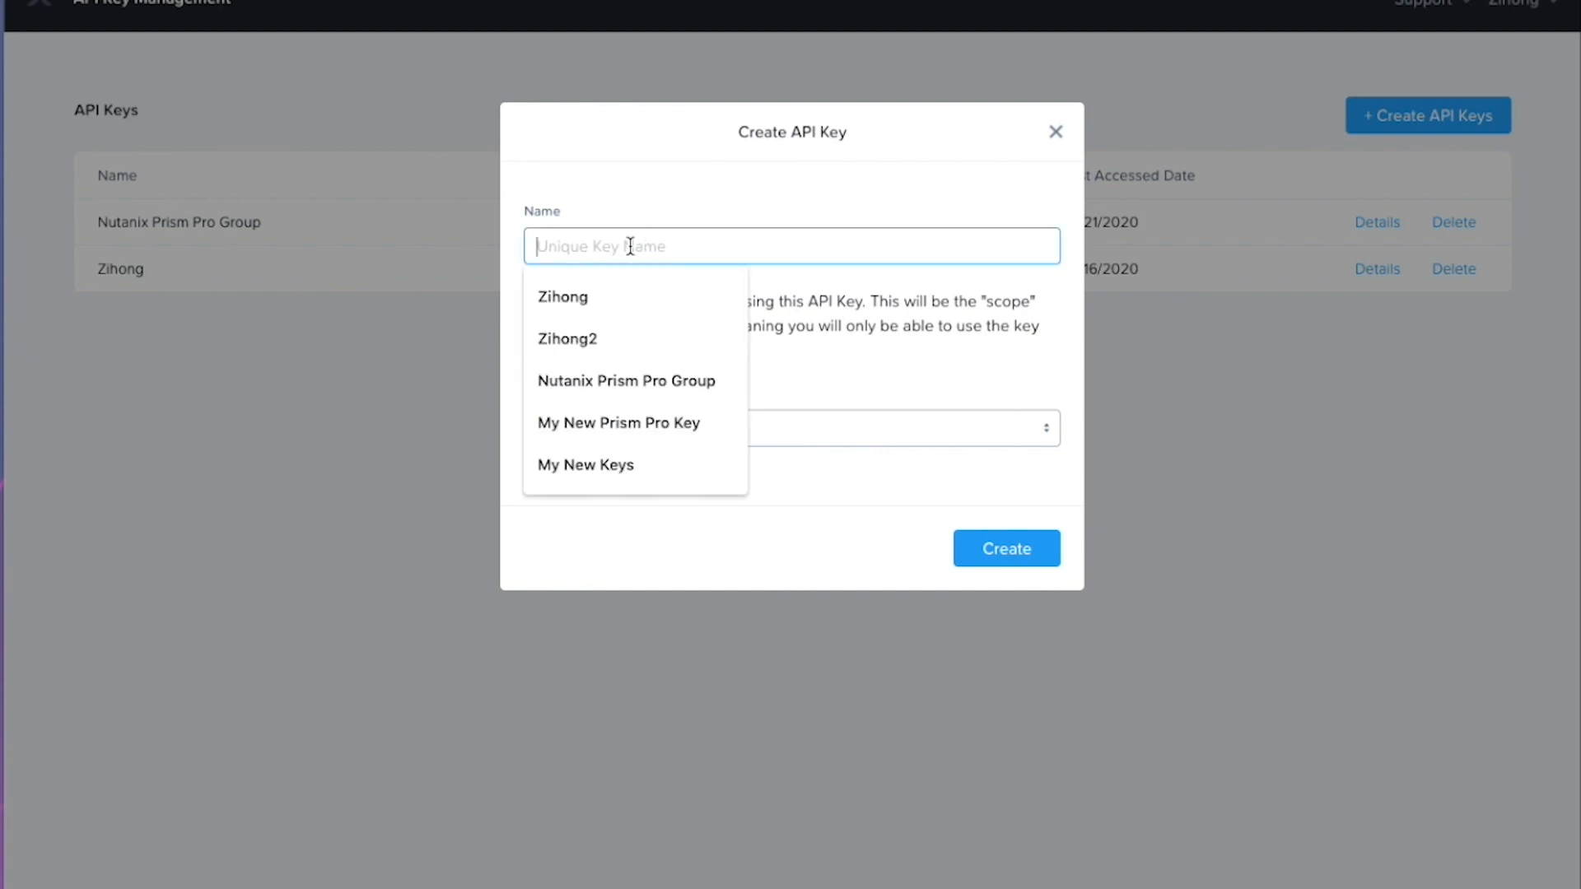
{"action": "type", "text": "My New Key"}
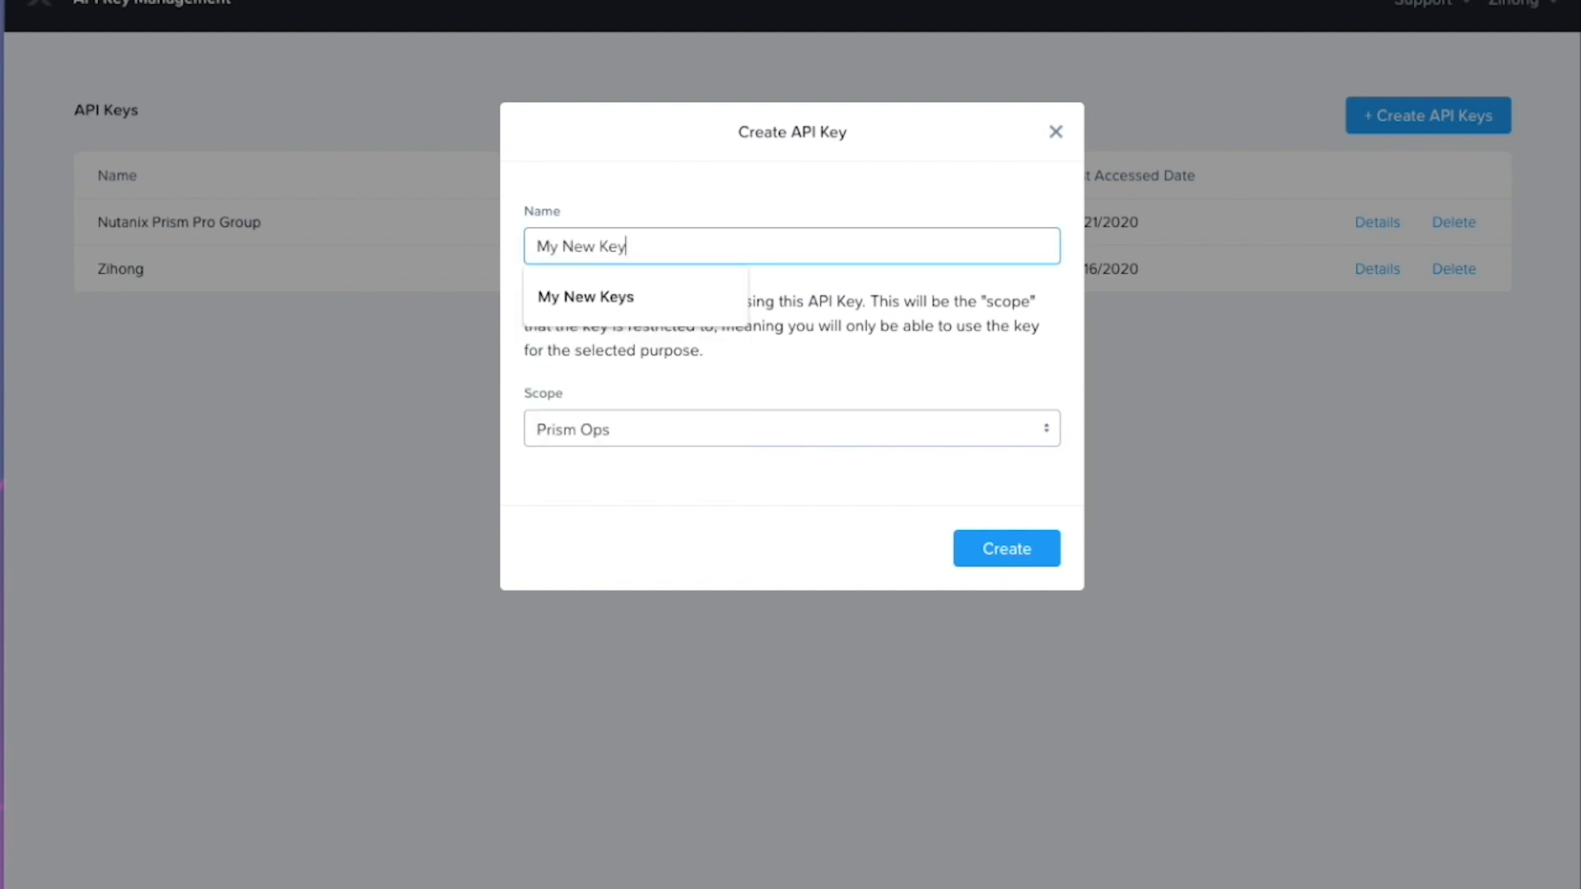
{"action": "left_click", "coordinate": [586, 297]}
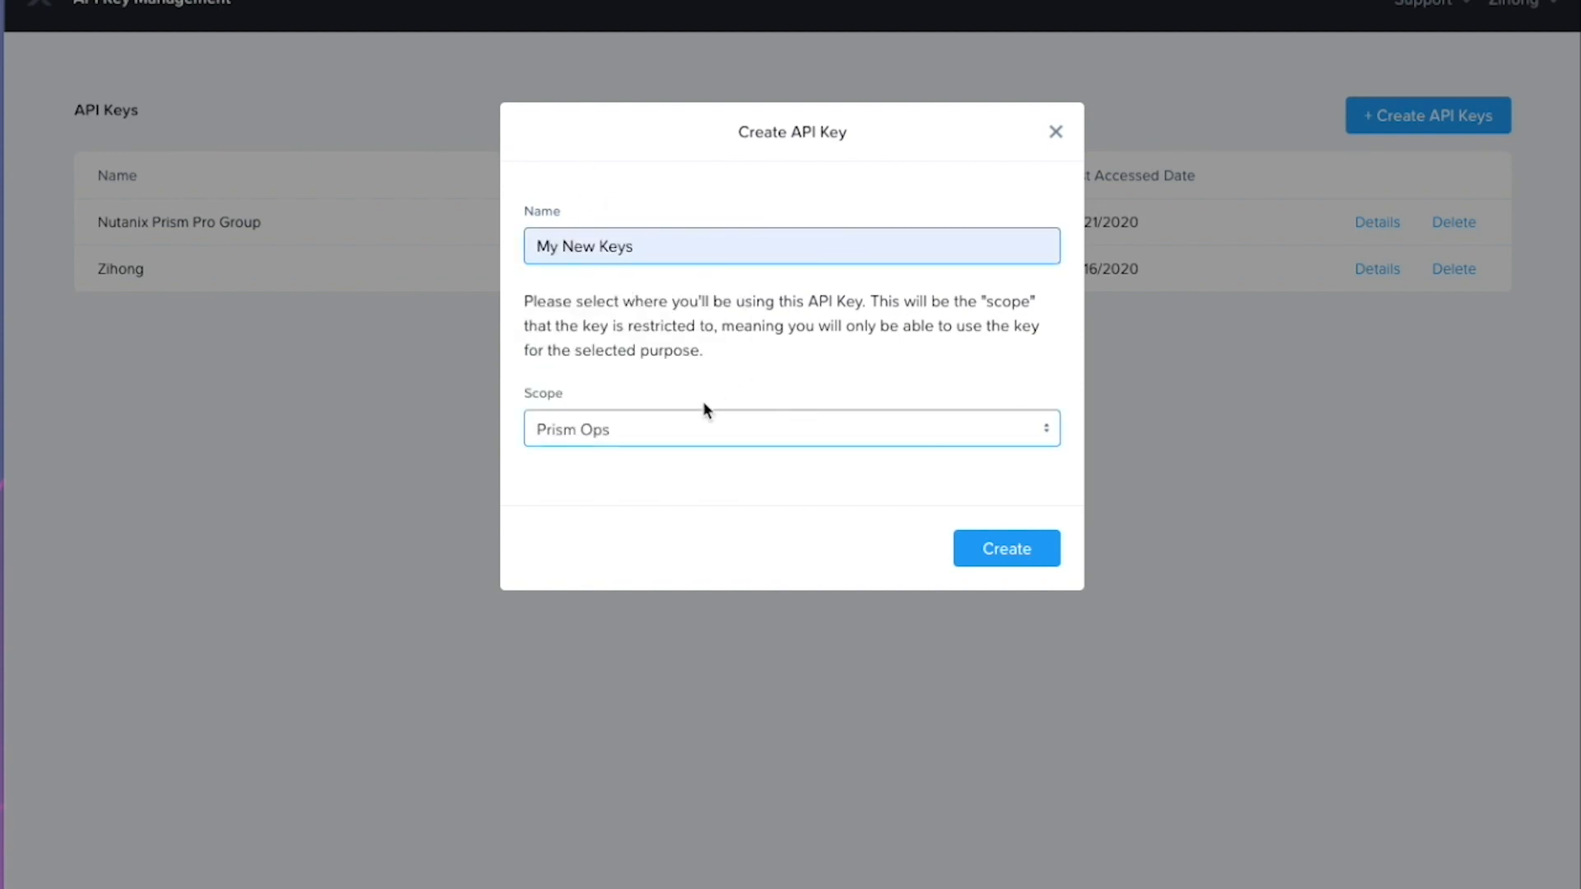
{"action": "left_click", "coordinate": [791, 428]}
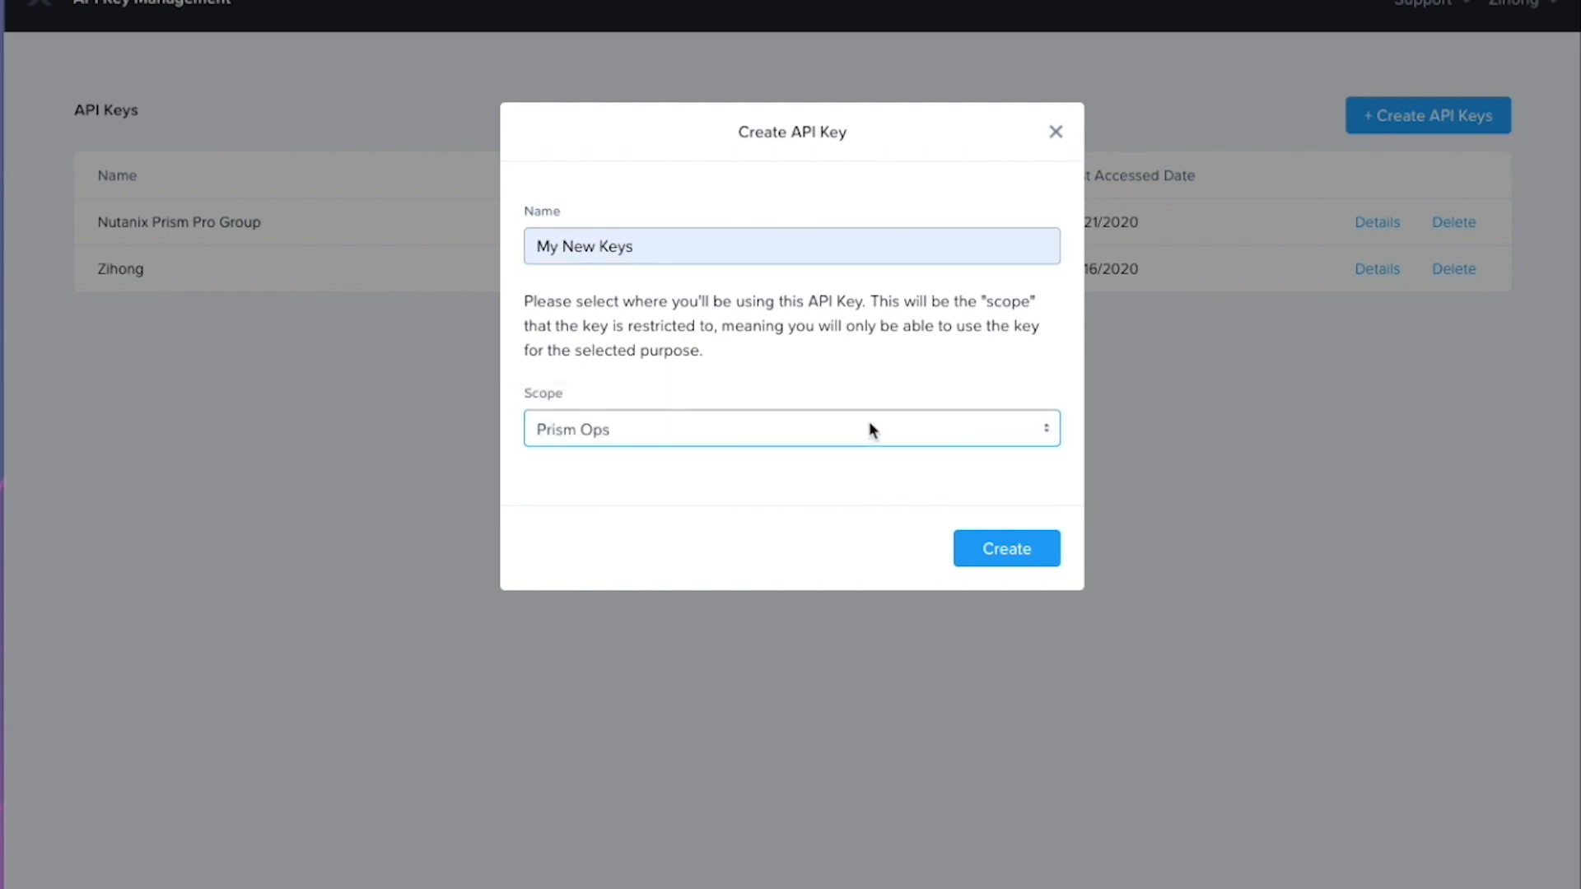
{"action": "left_click", "coordinate": [1007, 548]}
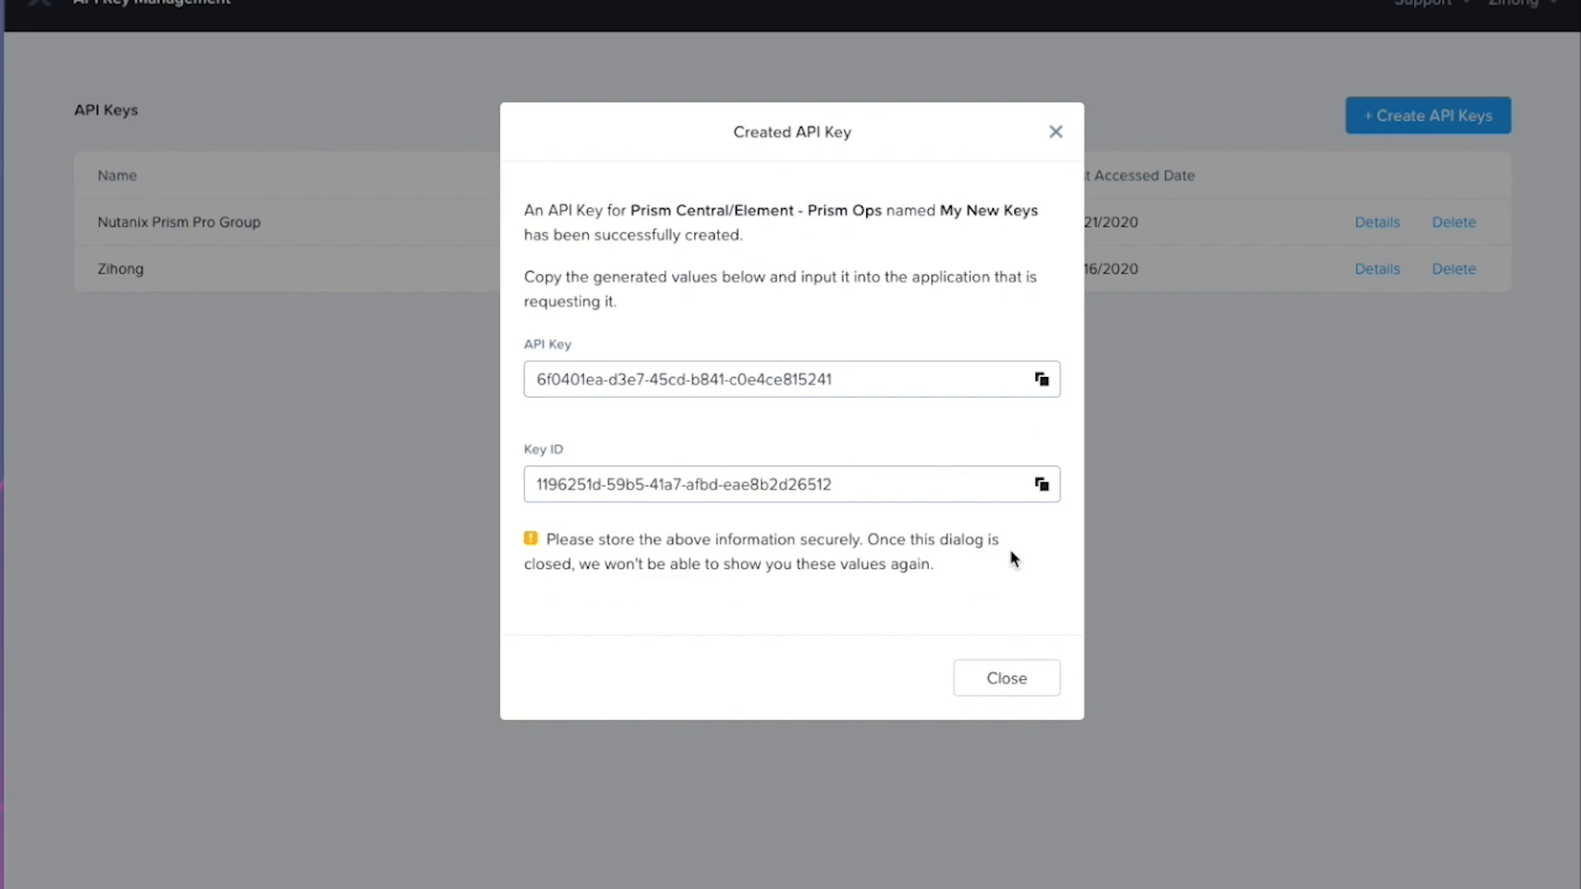
{"action": "left_click", "coordinate": [848, 378]}
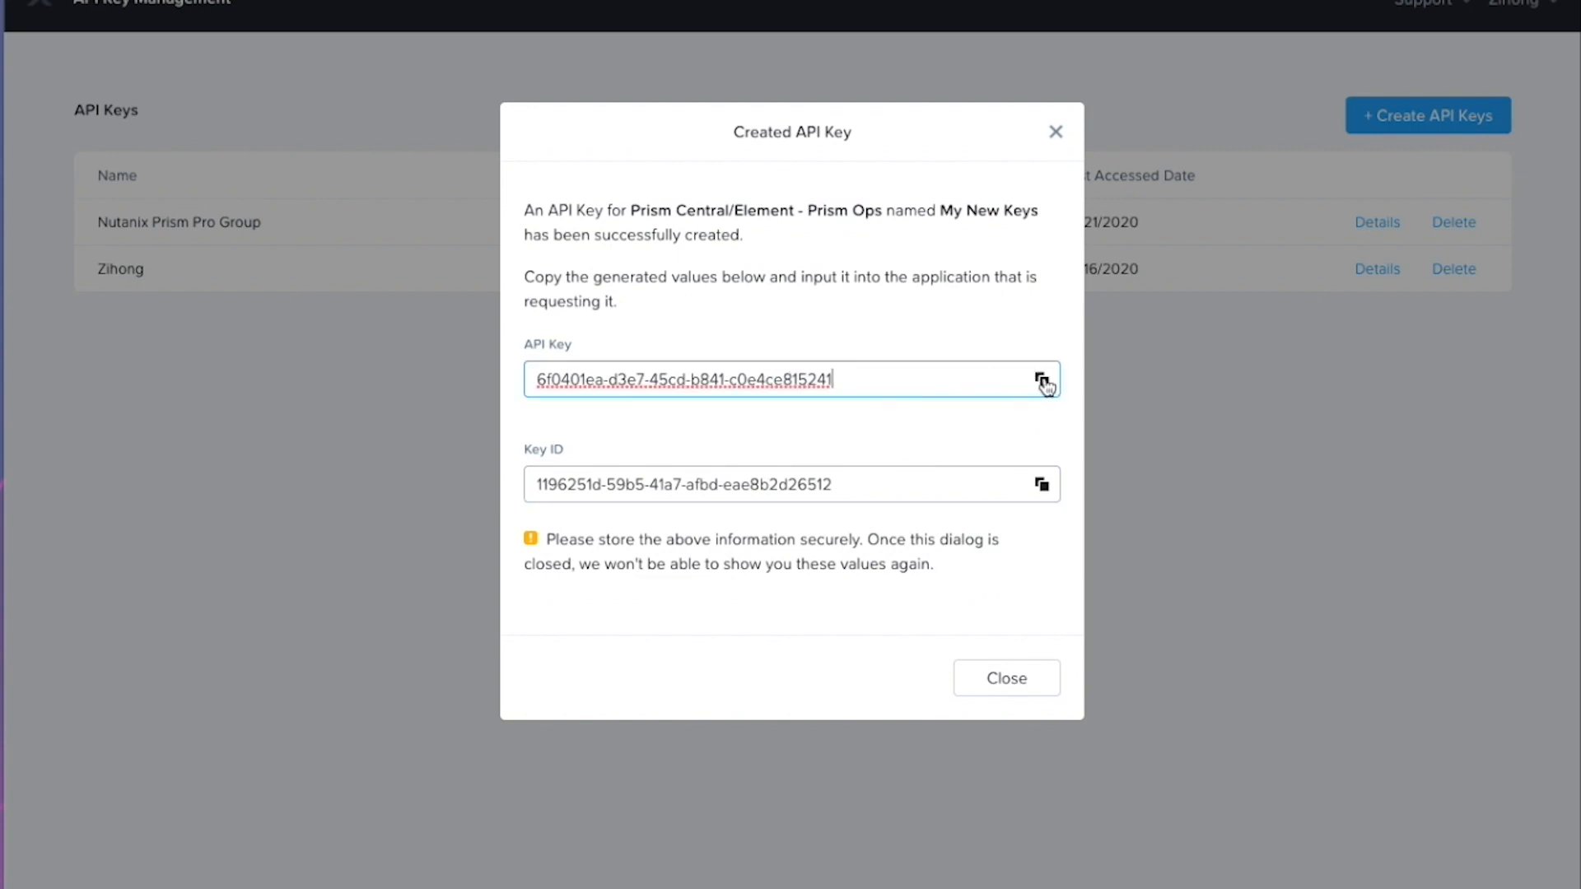
{"action": "left_click", "coordinate": [1041, 379]}
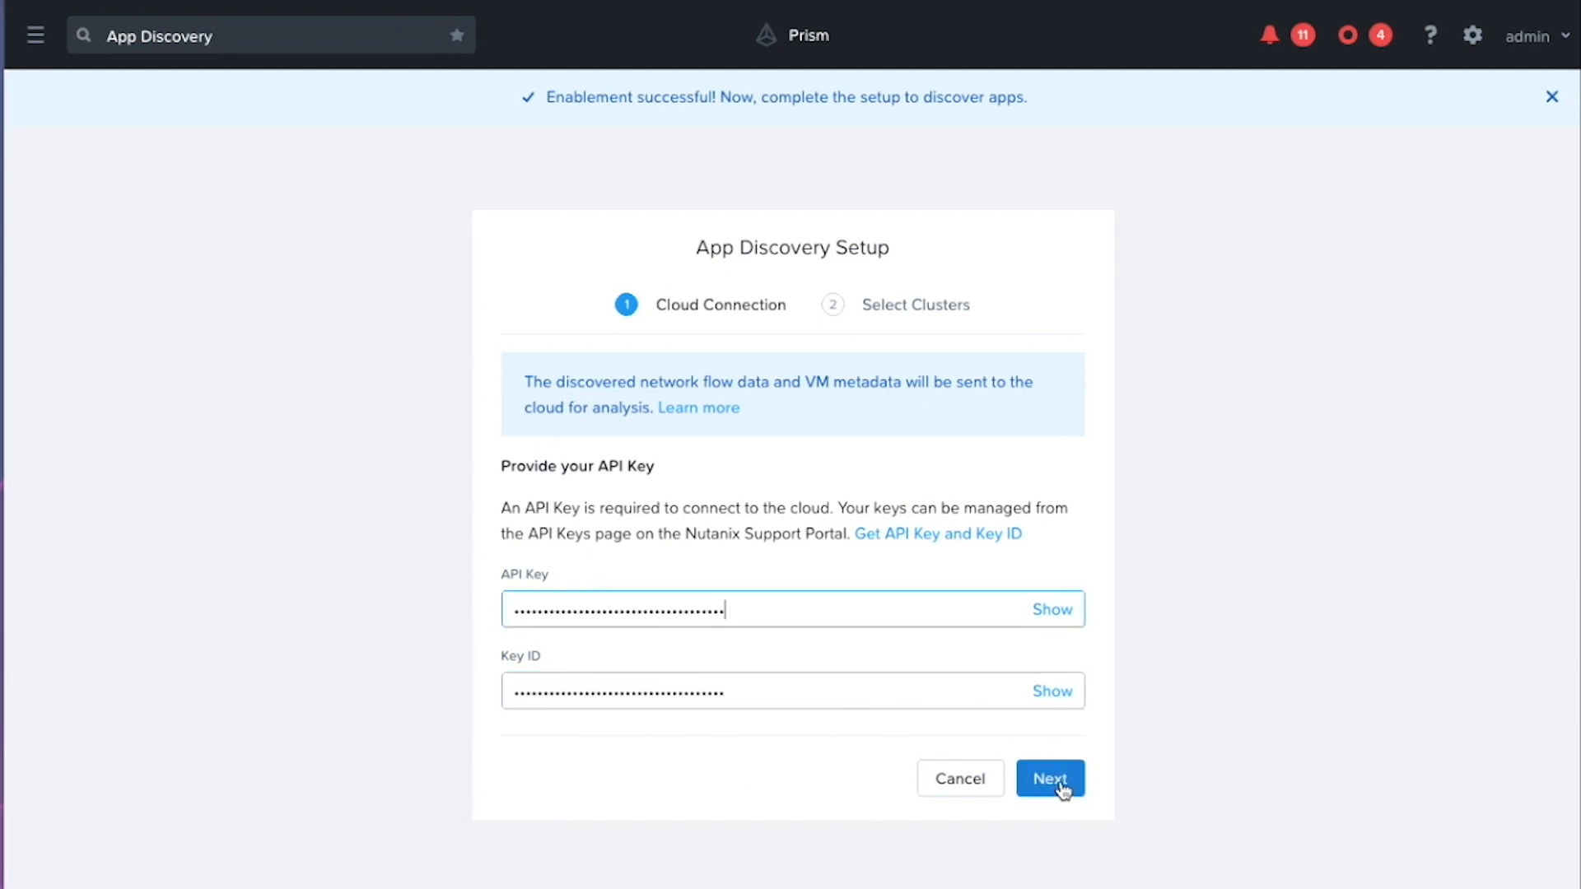
Complete the Cloud Connection step and advance to Select Clusters.
{"action": "left_click", "coordinate": [1051, 779]}
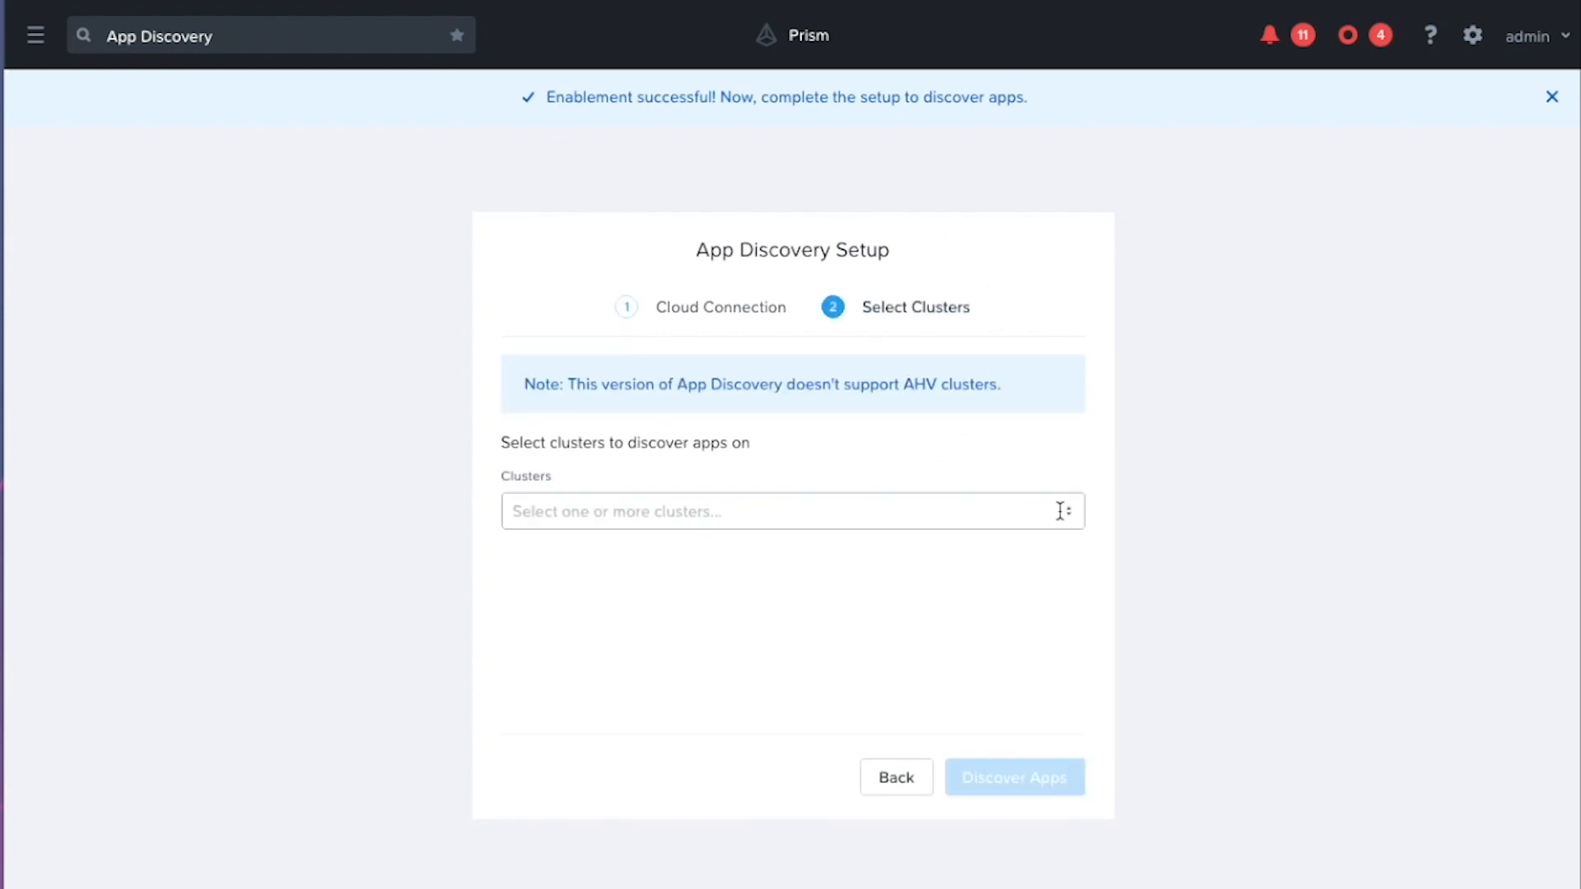
{"action": "left_click", "coordinate": [792, 511]}
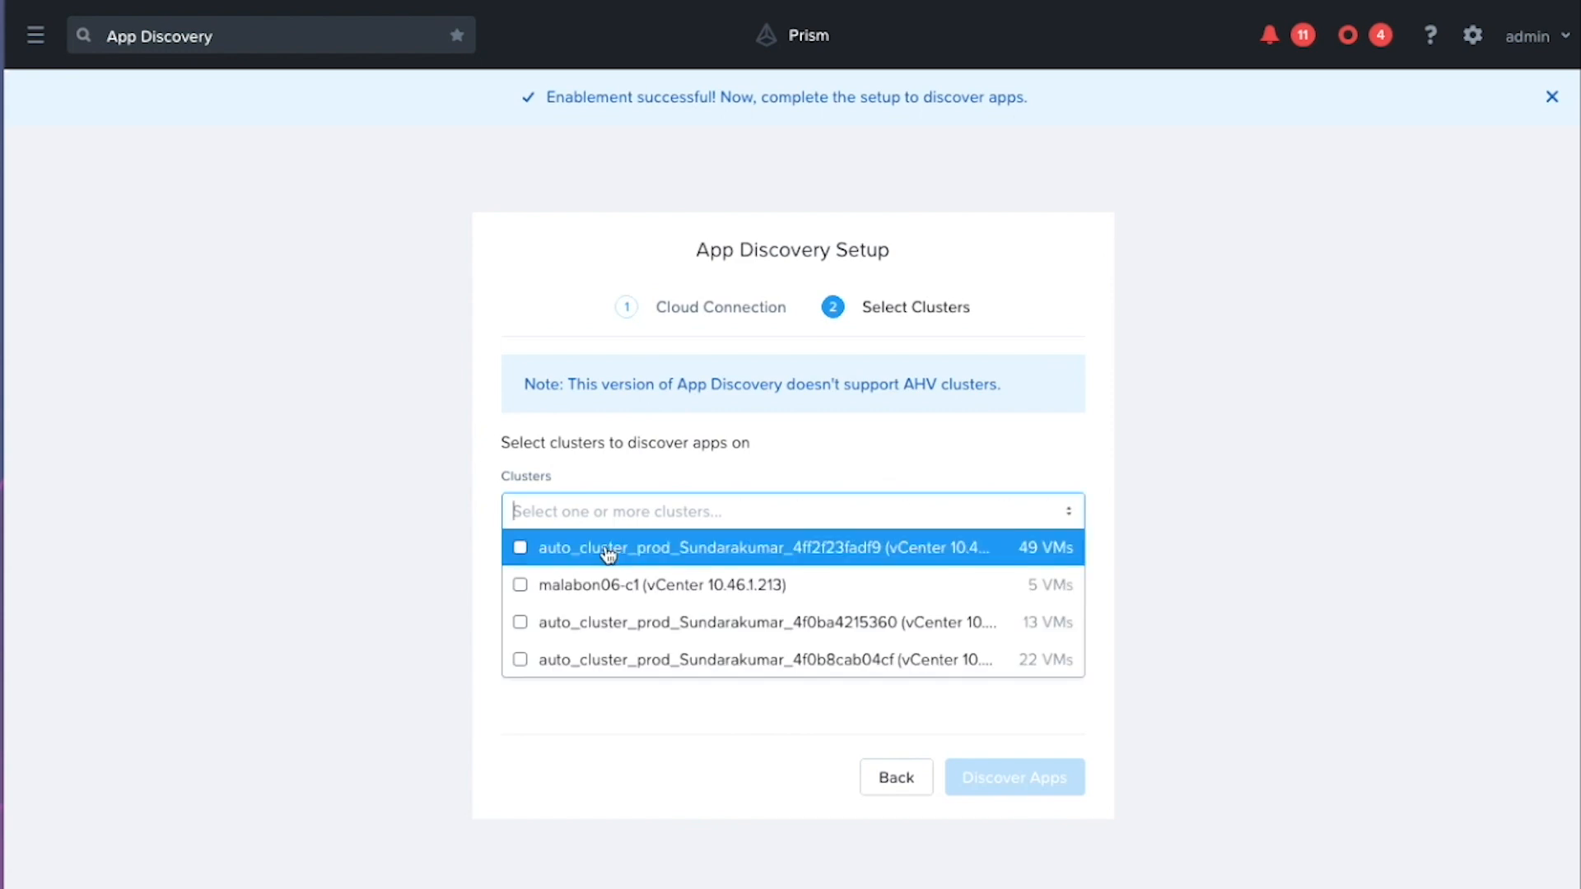
{"action": "left_click", "coordinate": [520, 549]}
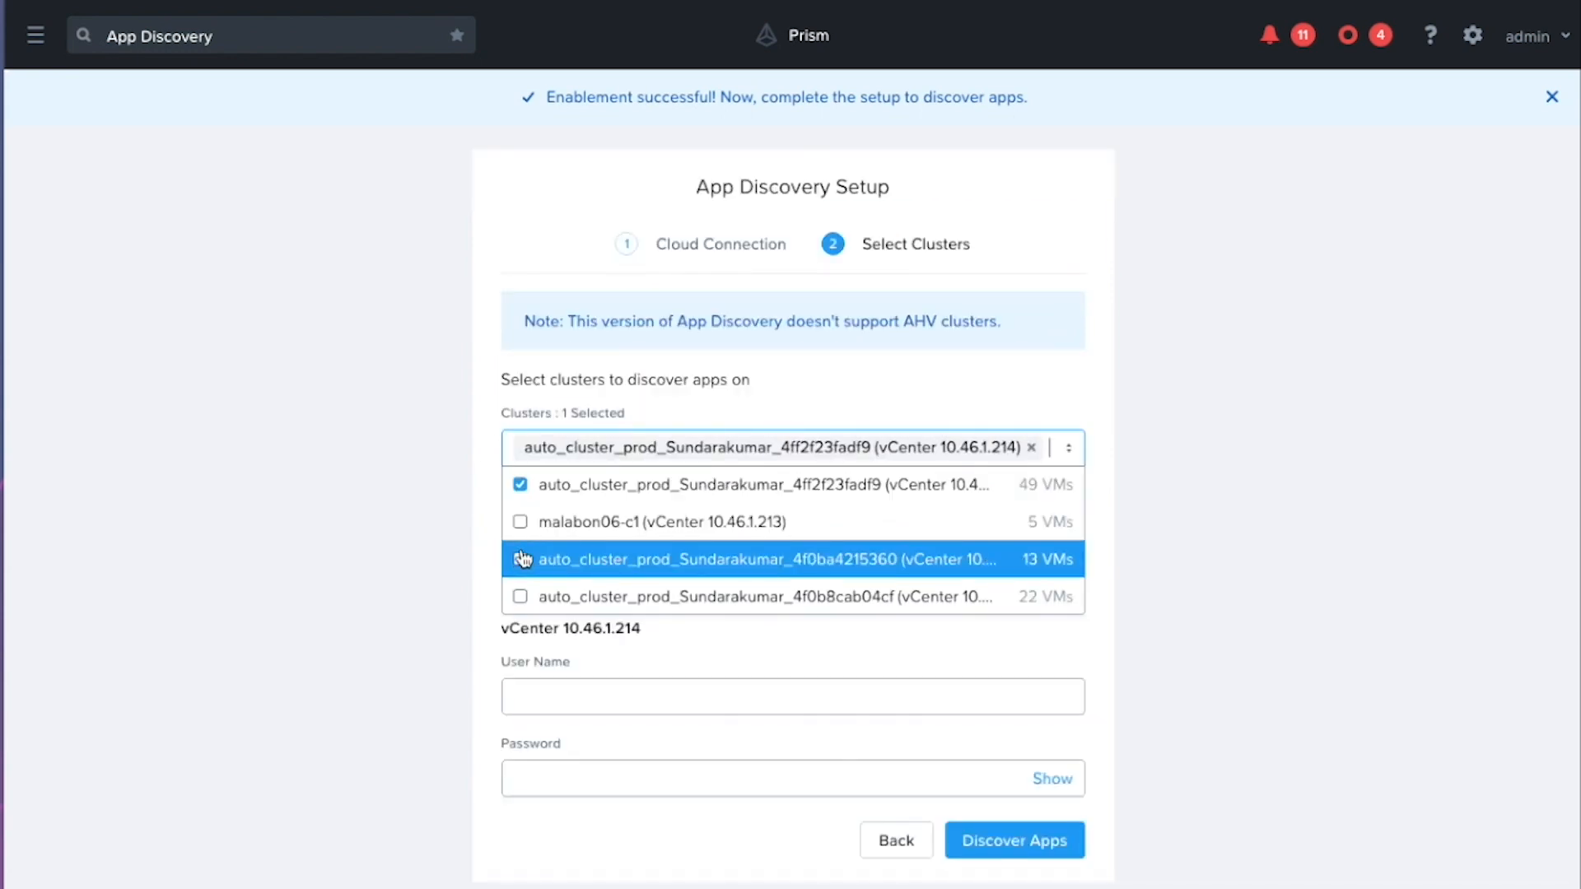
{"action": "left_click", "coordinate": [521, 560]}
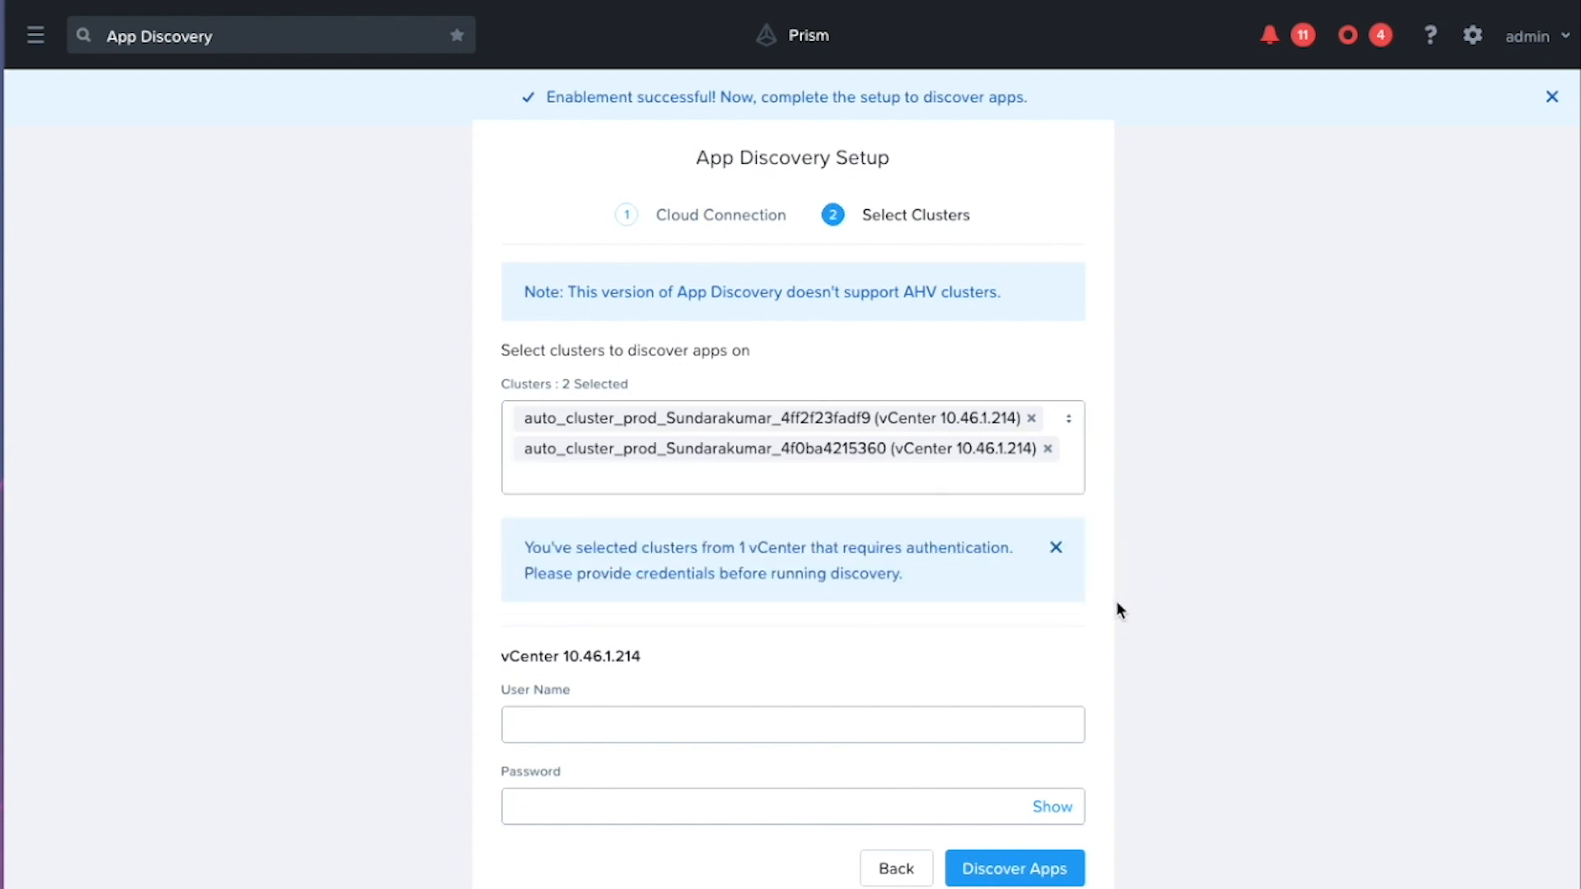
{"action": "mouse_move", "coordinate": [184, 517]}
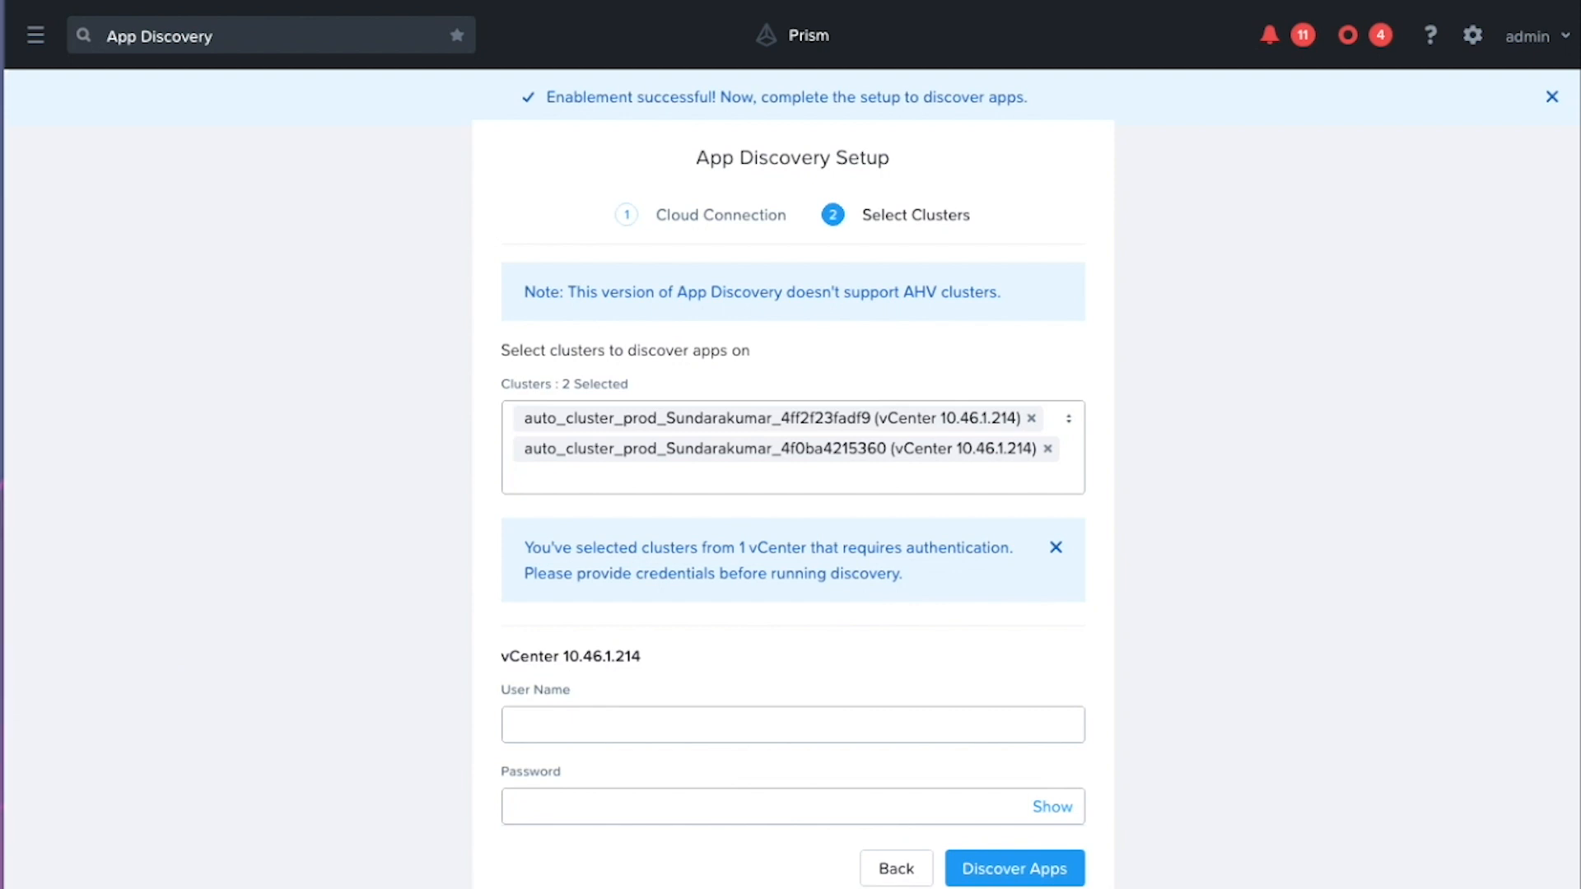
{"action": "mouse_move", "coordinate": [535, 711]}
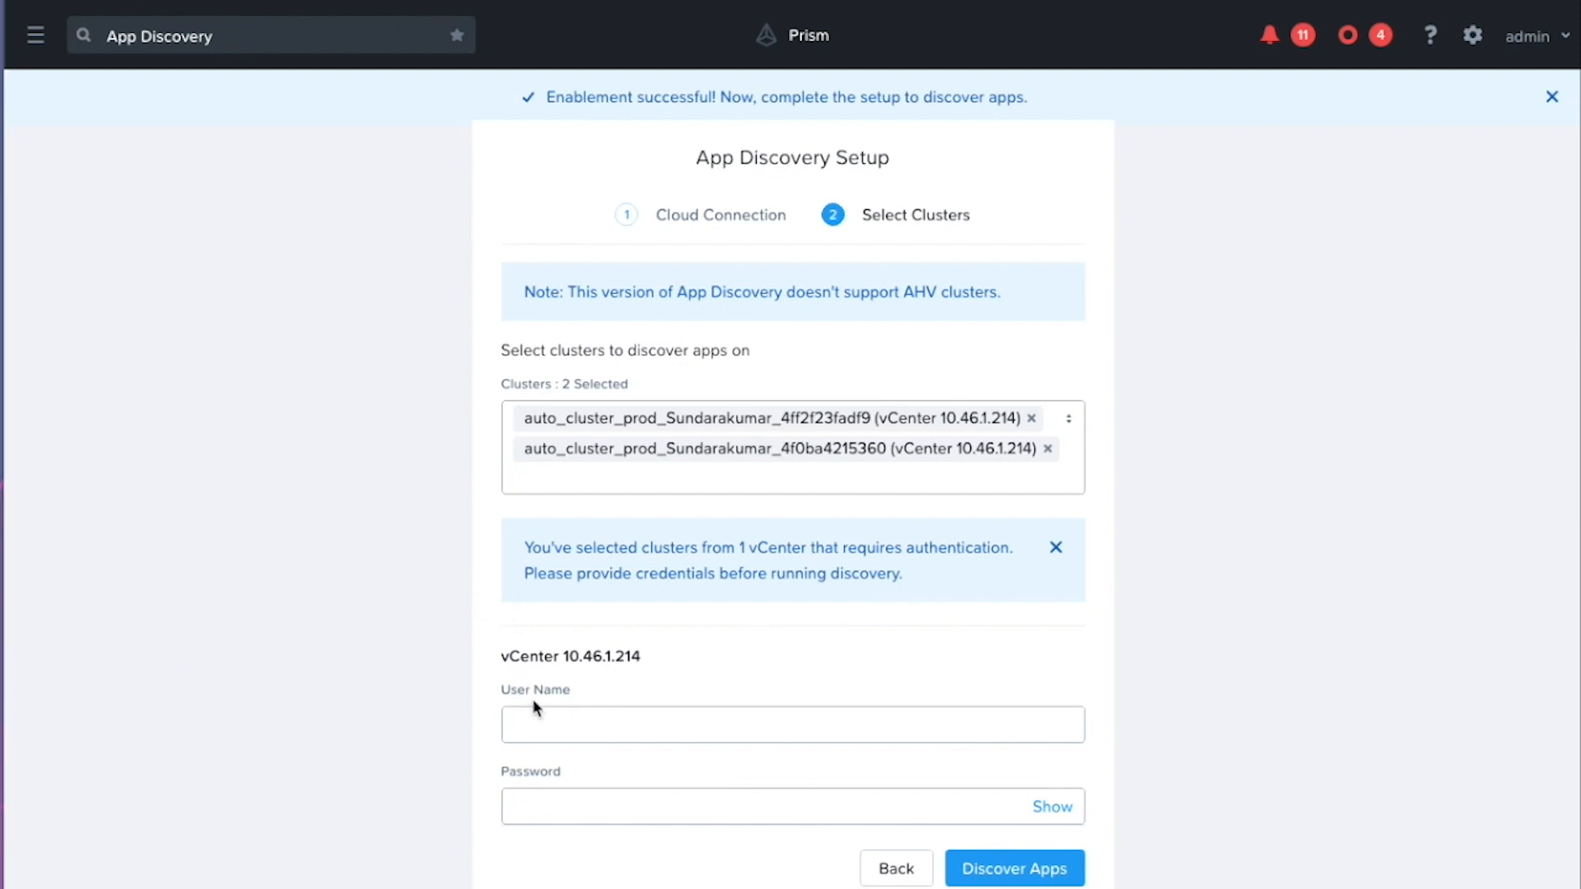
{"action": "type", "text": "administrator@vsphere.local"}
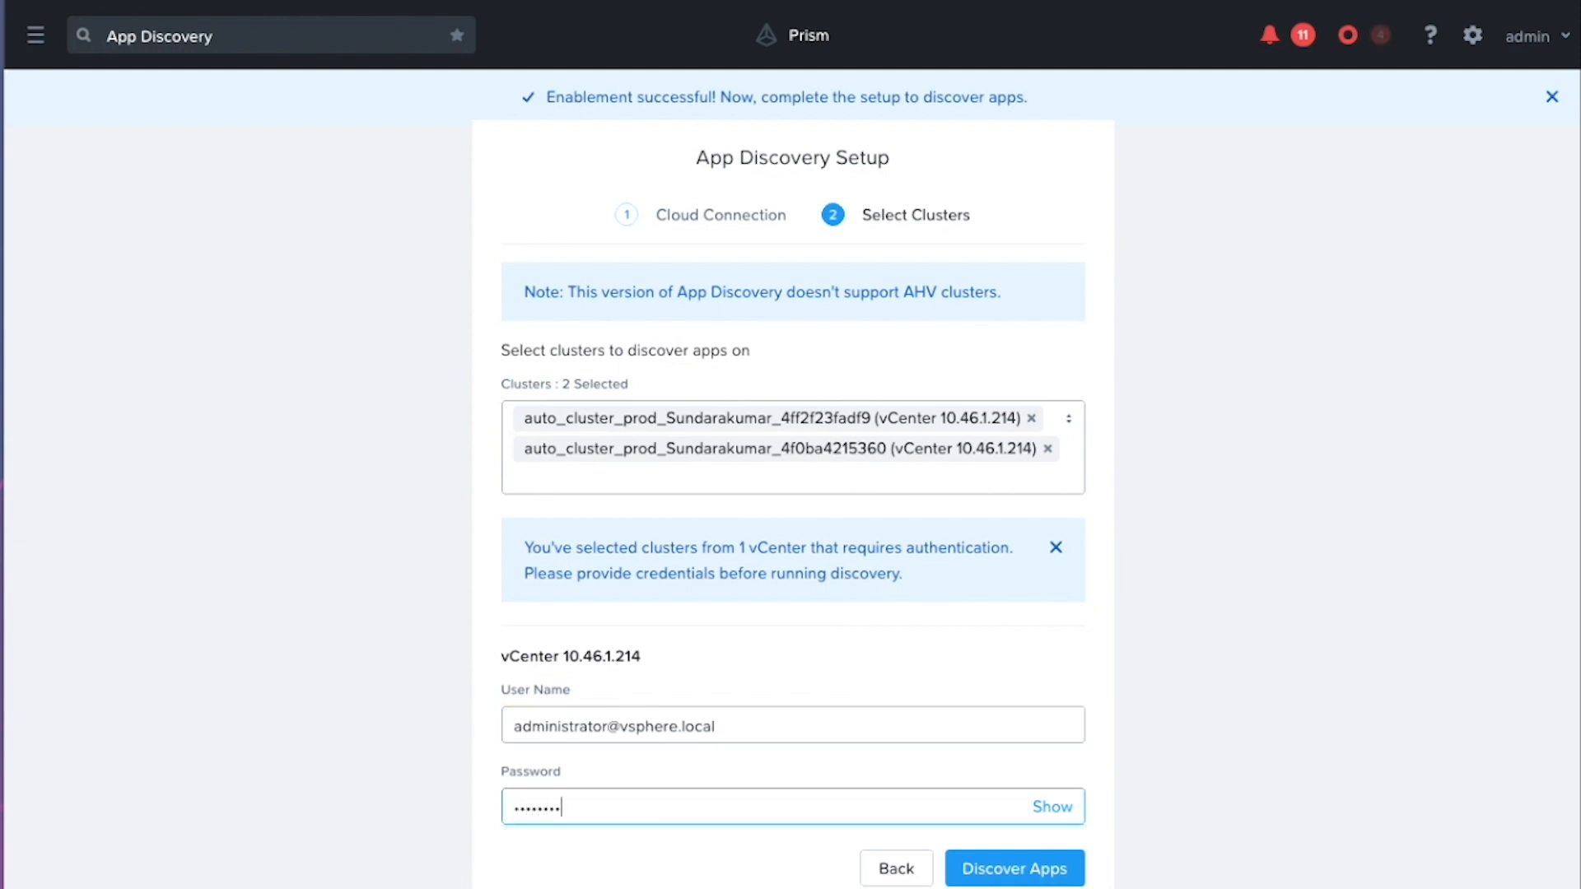
{"action": "left_click", "coordinate": [1013, 868]}
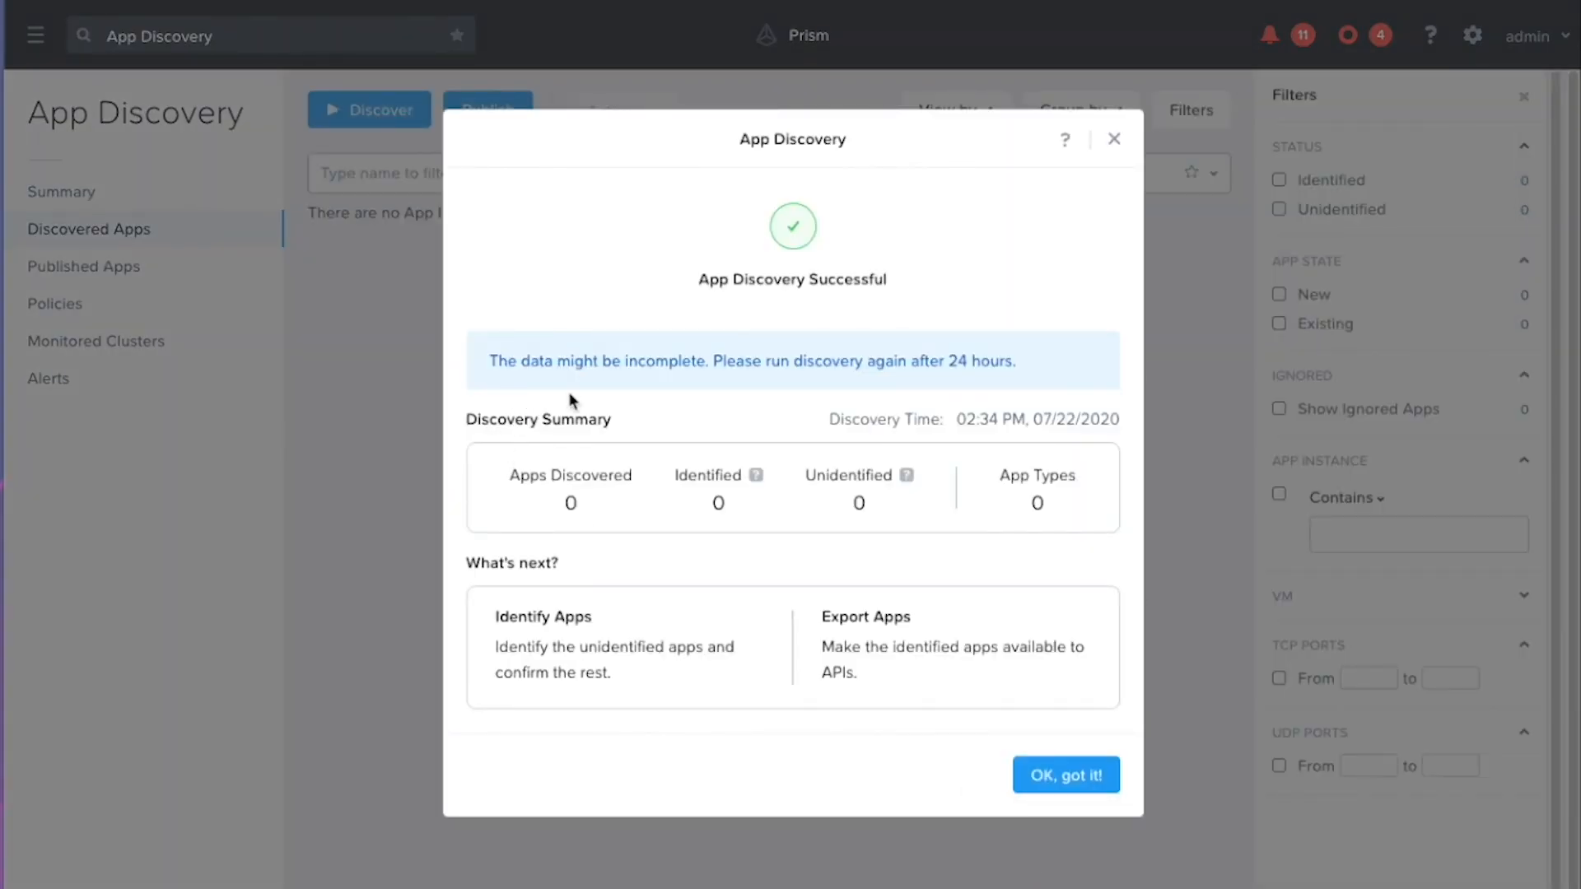
{"action": "mouse_move", "coordinate": [1021, 372]}
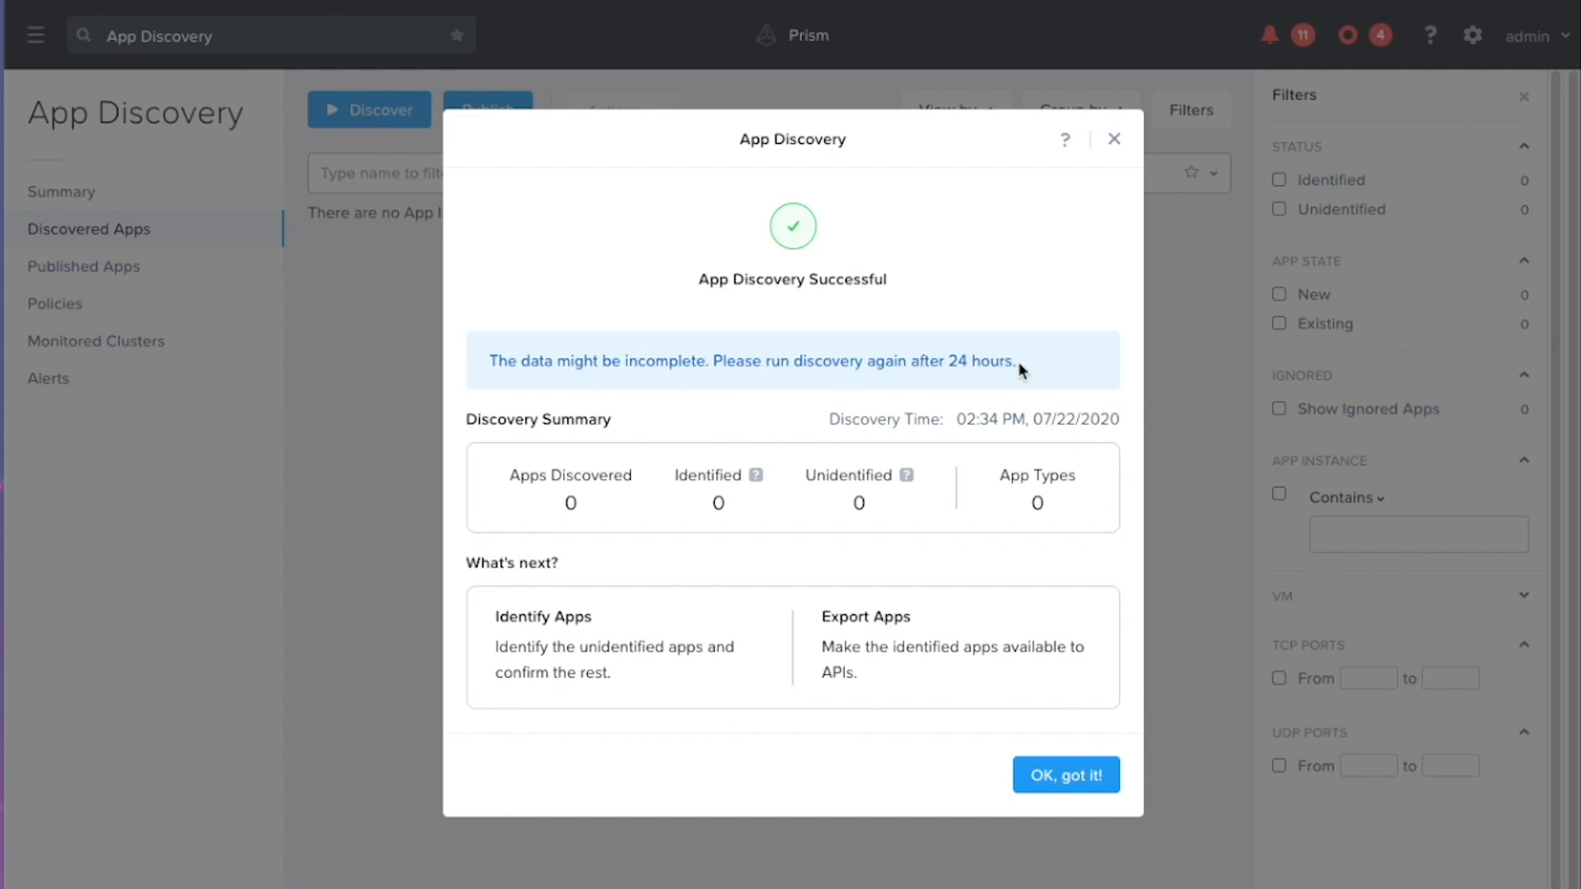
{"action": "mouse_move", "coordinate": [1090, 797]}
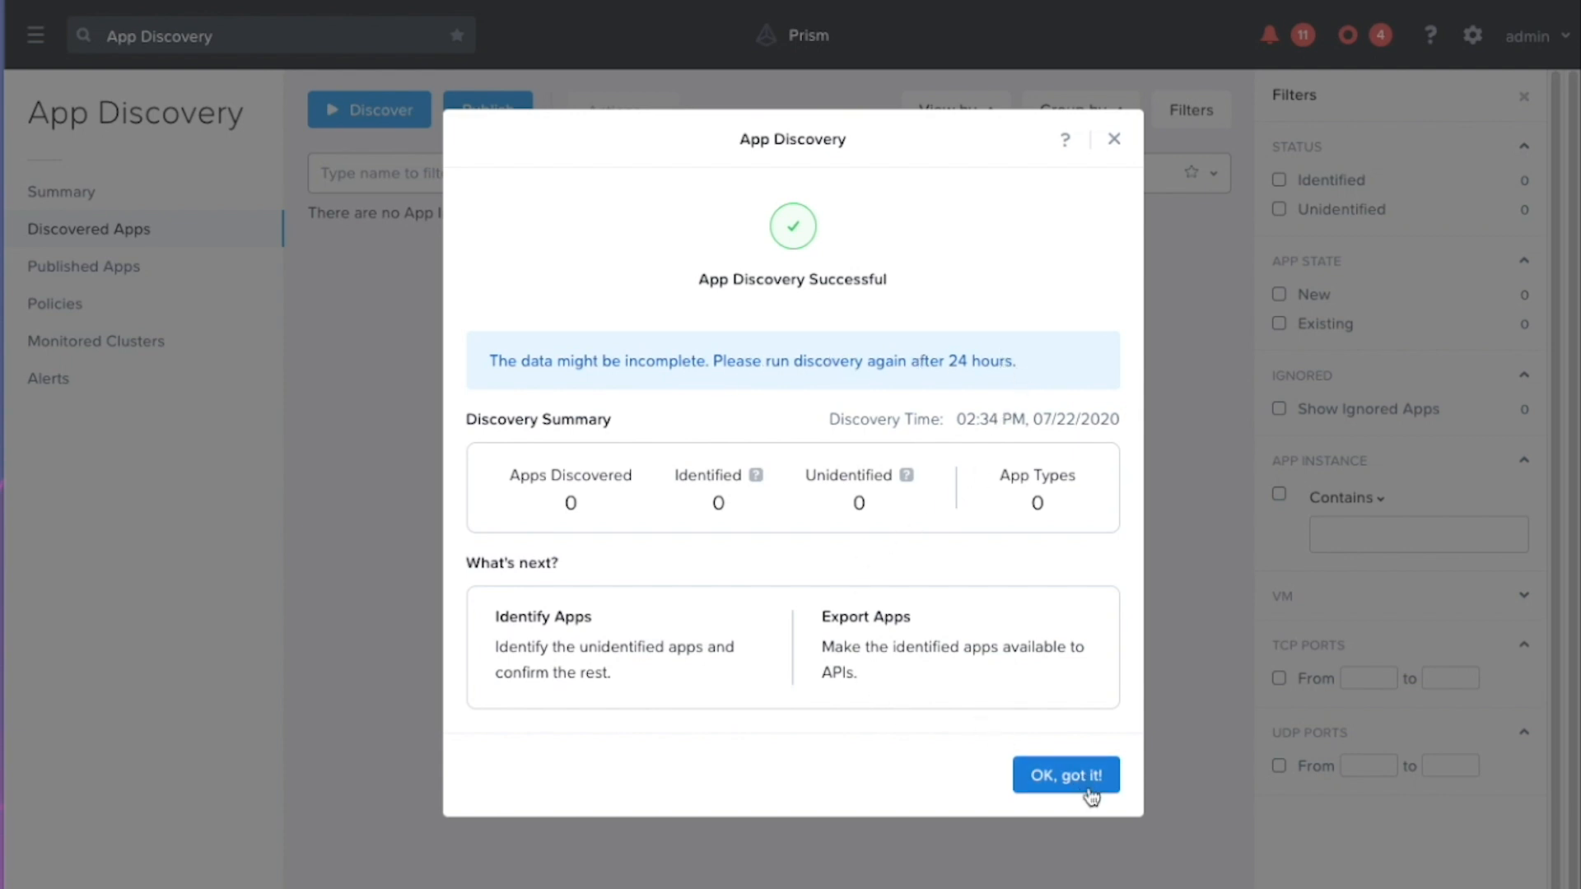
Dismiss the zero-apps discovery summary and the data-incomplete notification.
{"action": "left_click", "coordinate": [1066, 774]}
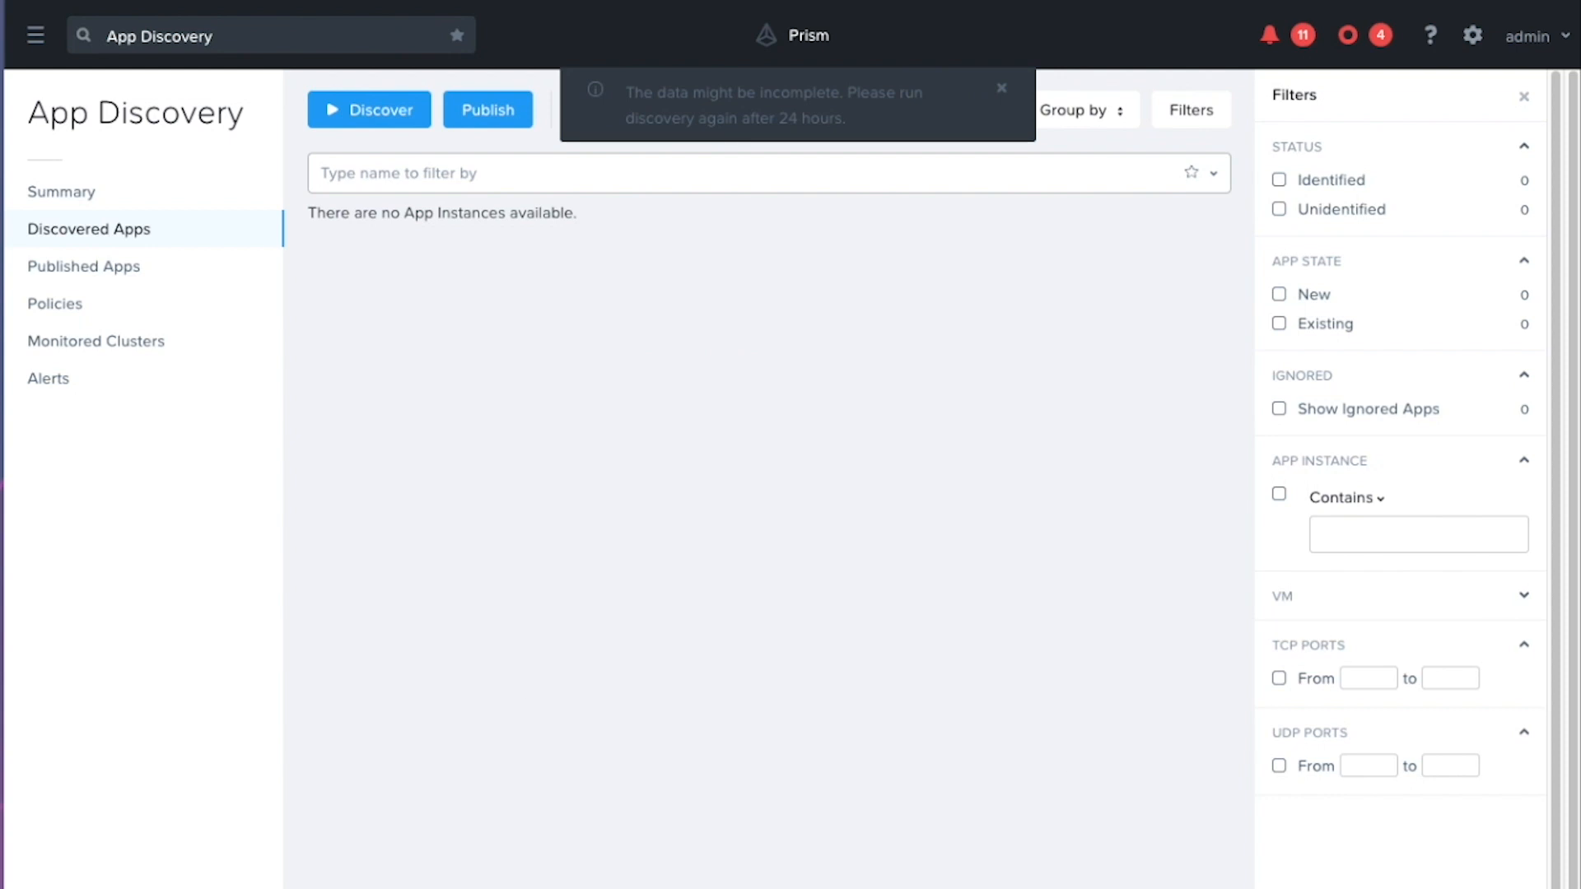
{"action": "left_click", "coordinate": [1001, 87]}
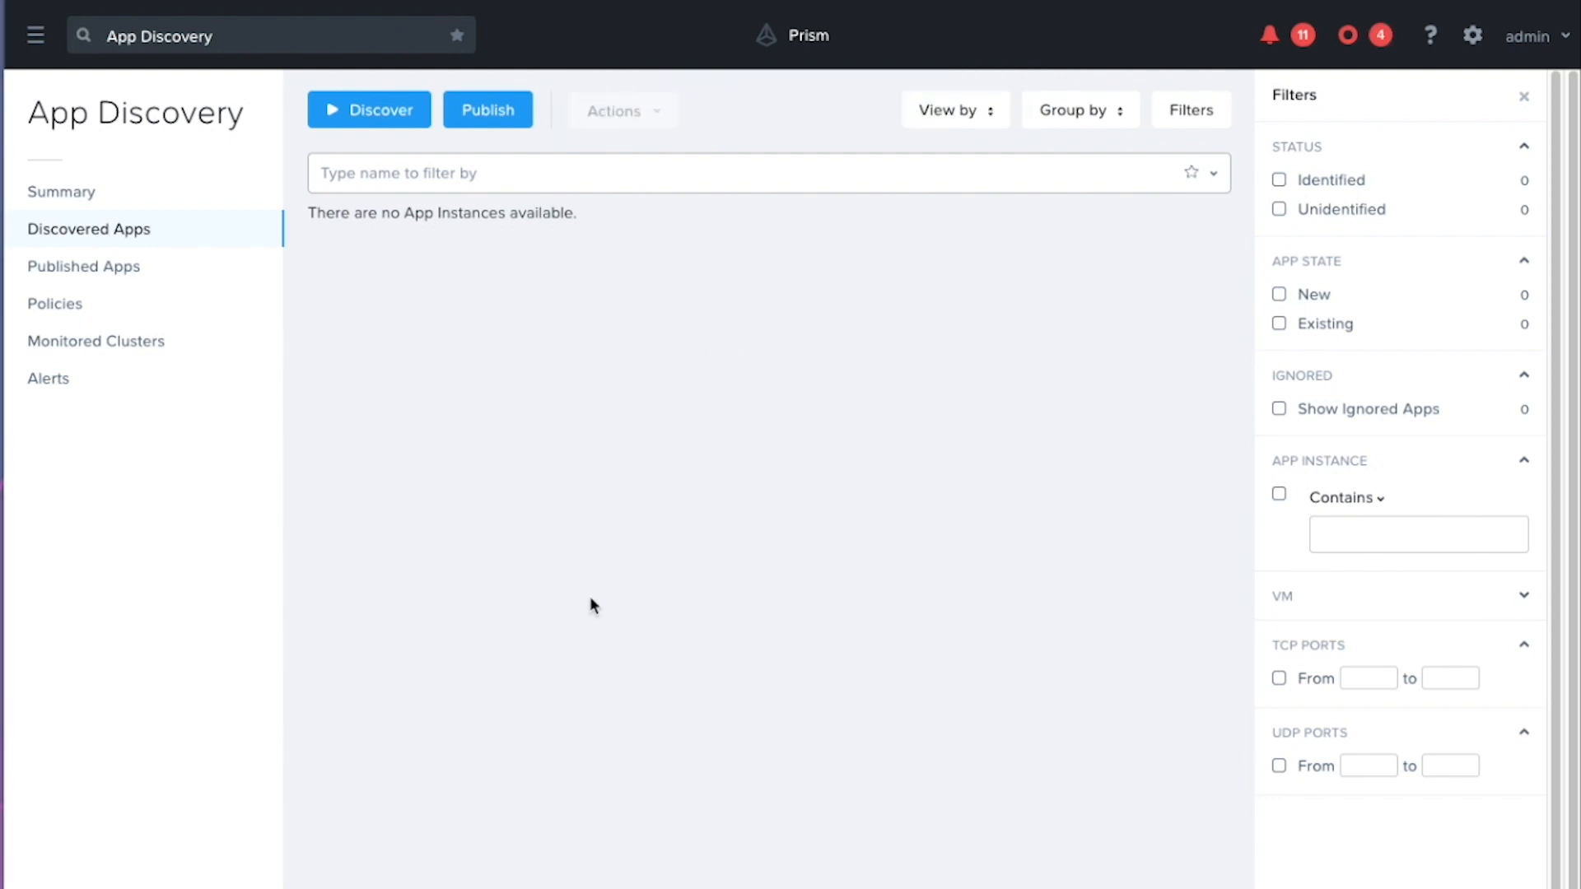
{"action": "mouse_move", "coordinate": [394, 123]}
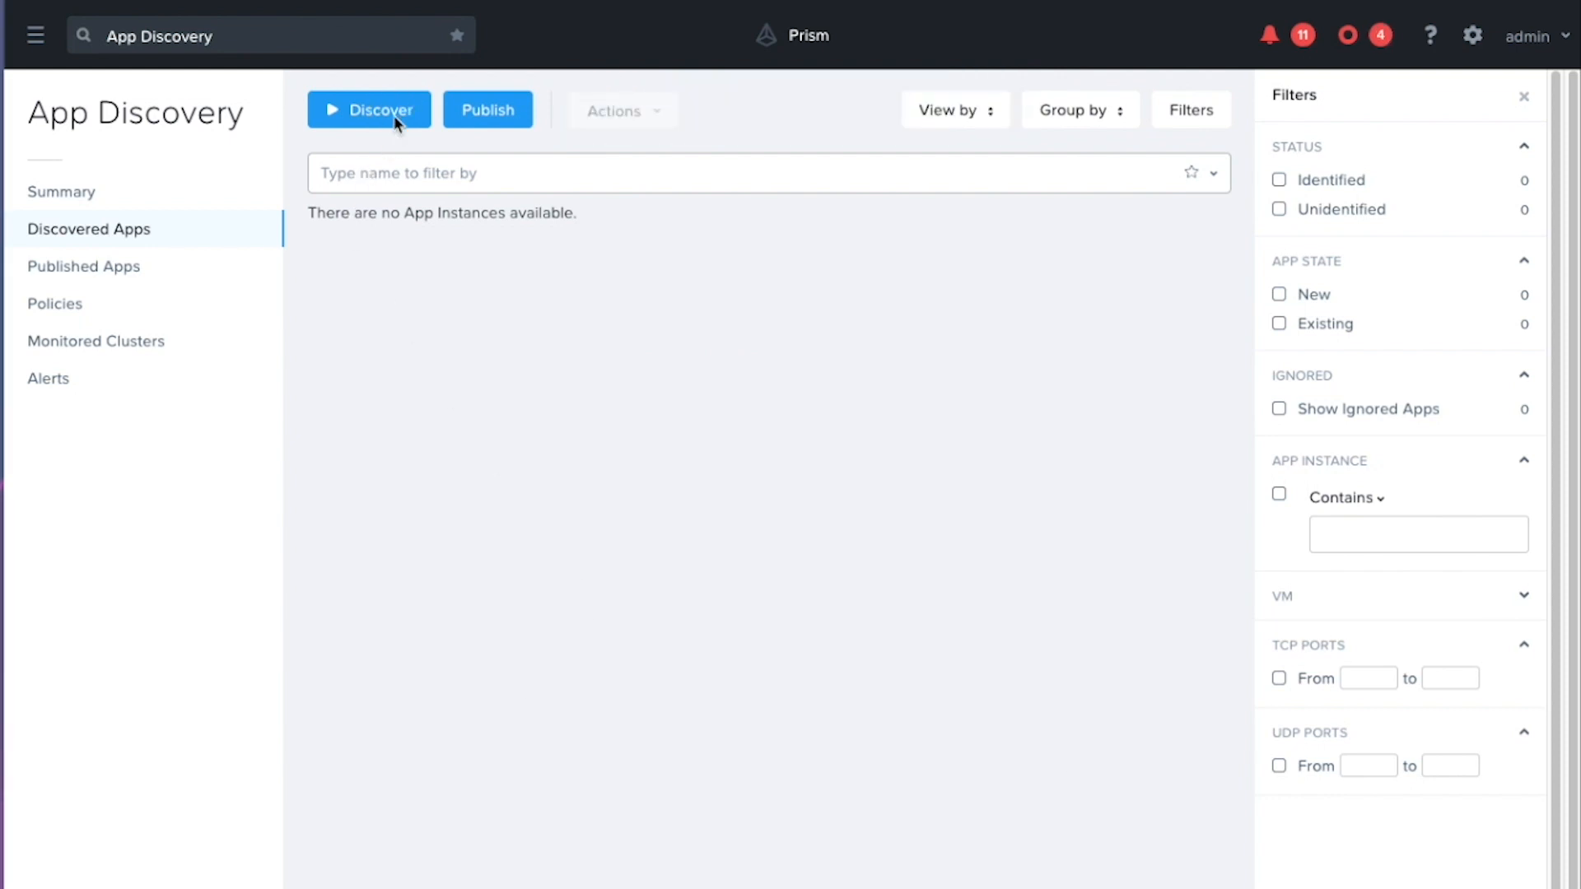
Rerun discovery, finding 18 apps: 16 identified, 2 unidentified, across 3 app types.
{"action": "left_click", "coordinate": [384, 115]}
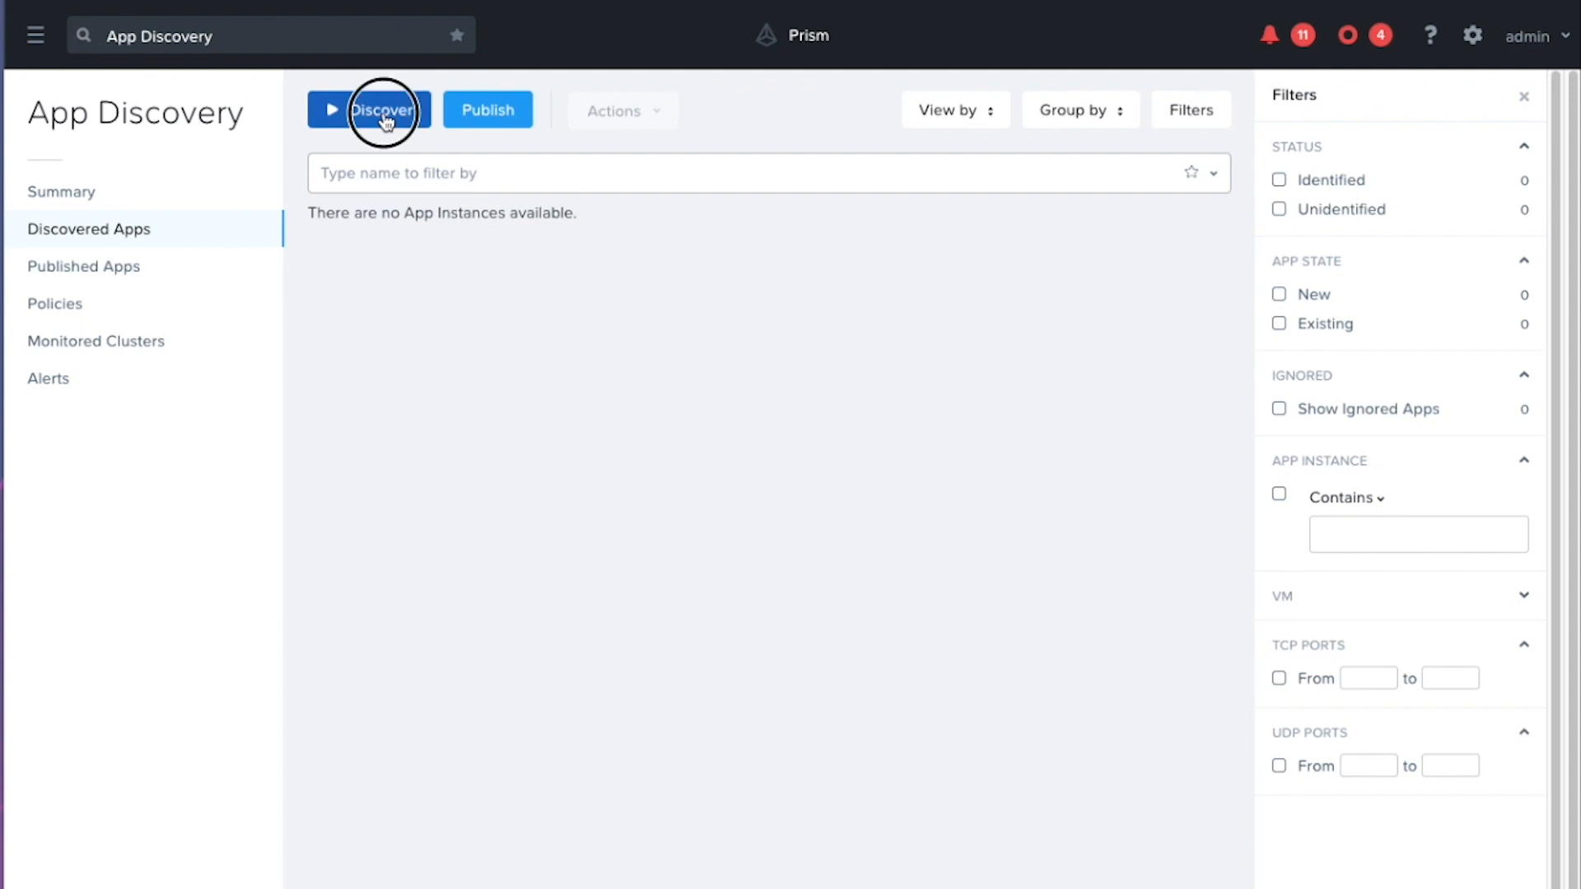
{"action": "left_click", "coordinate": [379, 109]}
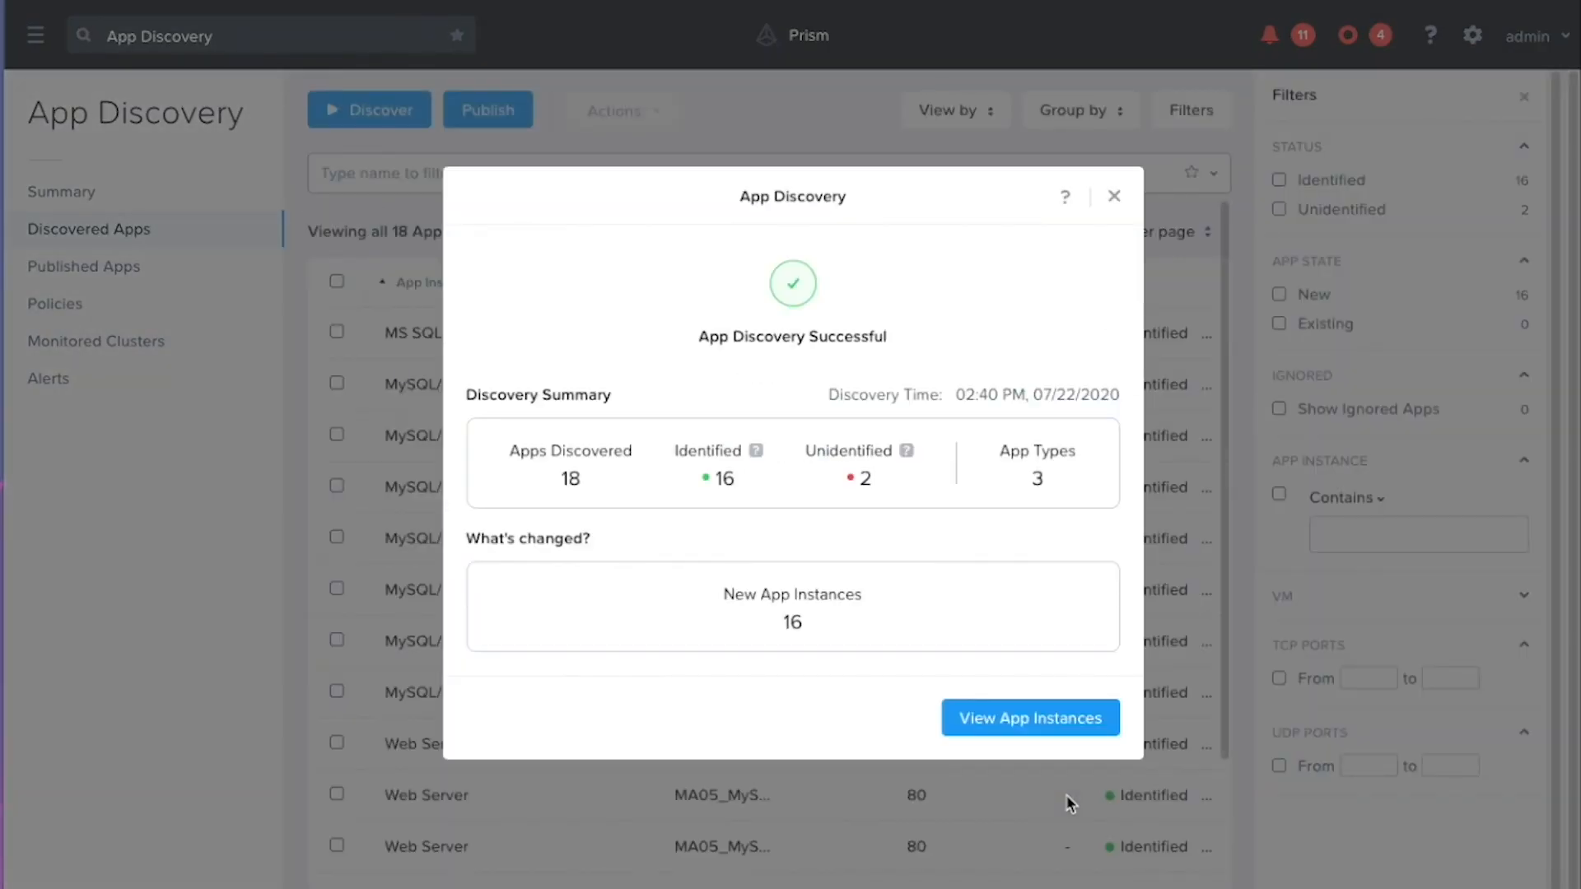
{"action": "mouse_move", "coordinate": [580, 507]}
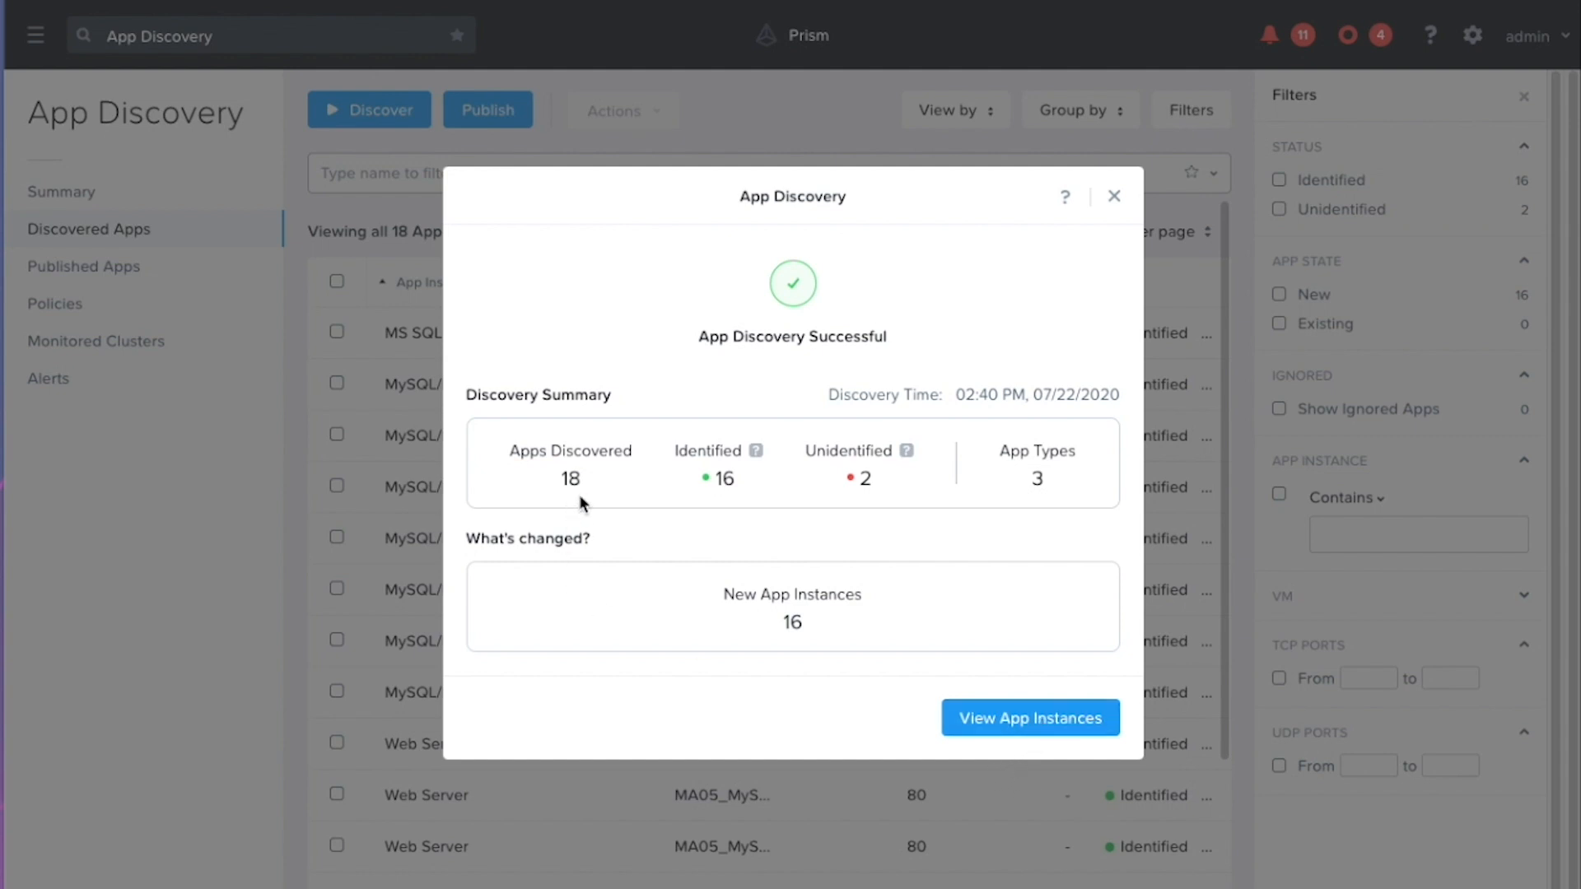